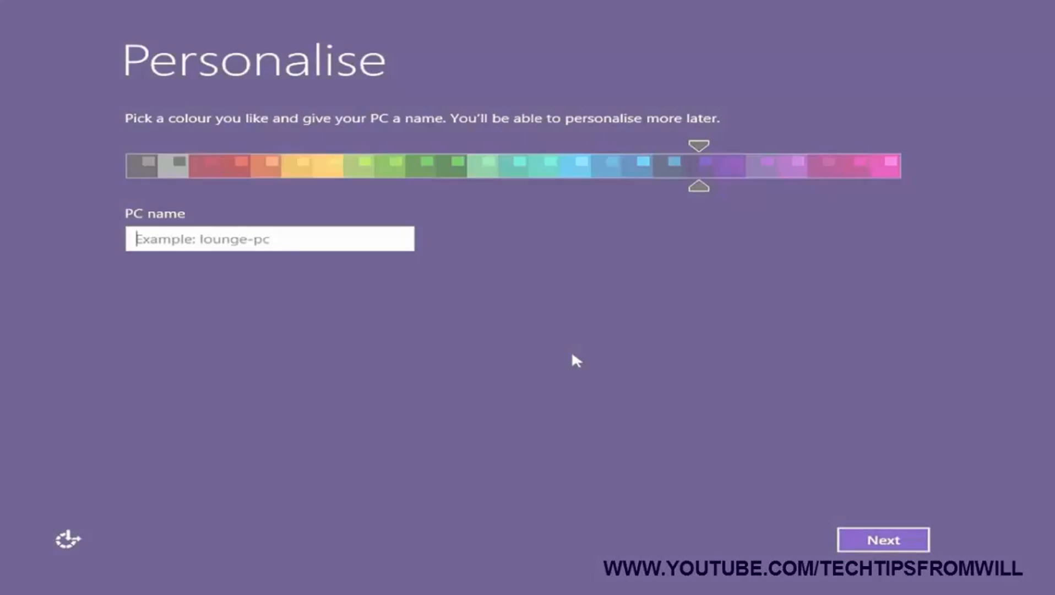
Step: Bring up sysprep.exe showing OOBE and Reboot, then close it
{"action": "left_click", "coordinate": [698, 166]}
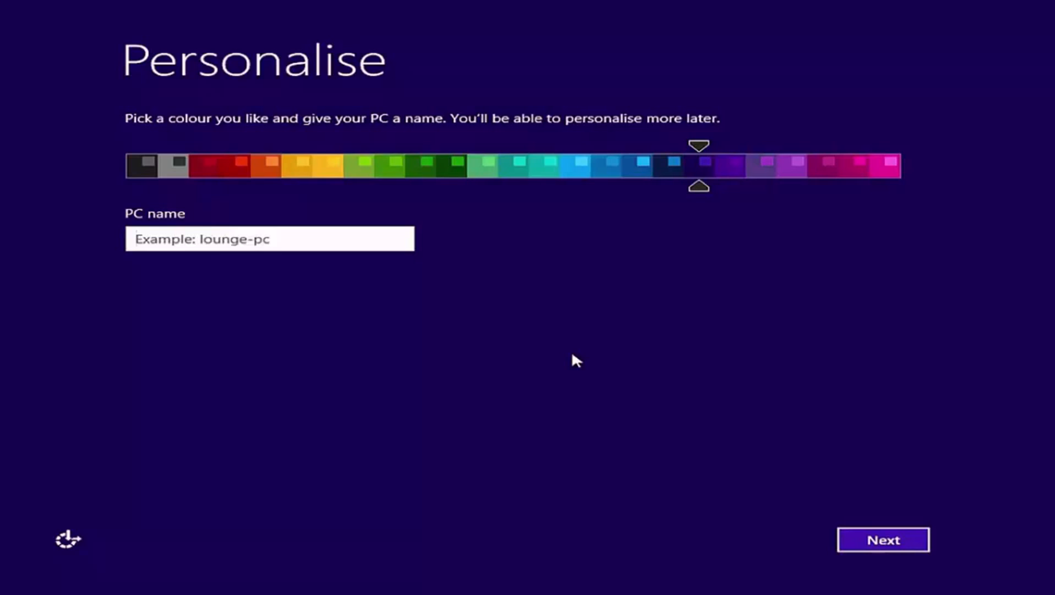
{"action": "left_click", "coordinate": [269, 239]}
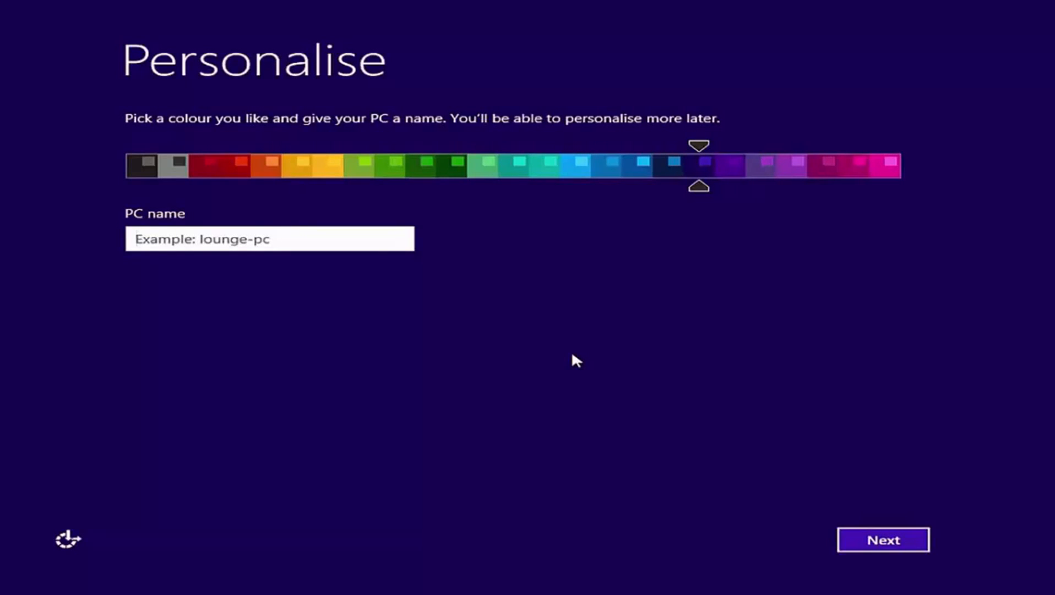
{"action": "left_click", "coordinate": [882, 539]}
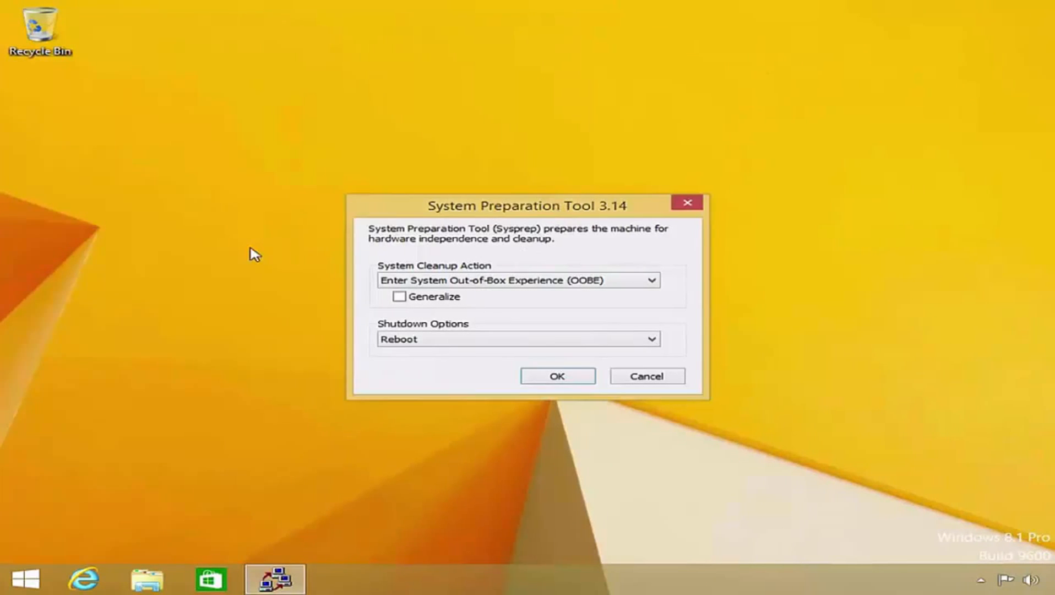
{"action": "mouse_move", "coordinate": [587, 224]}
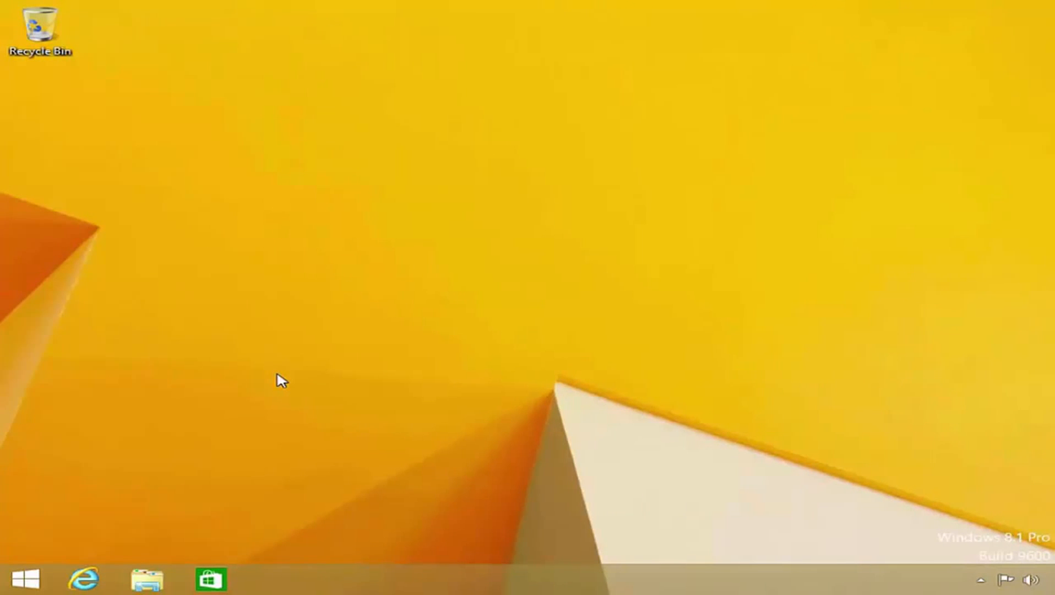
{"action": "mouse_move", "coordinate": [399, 417]}
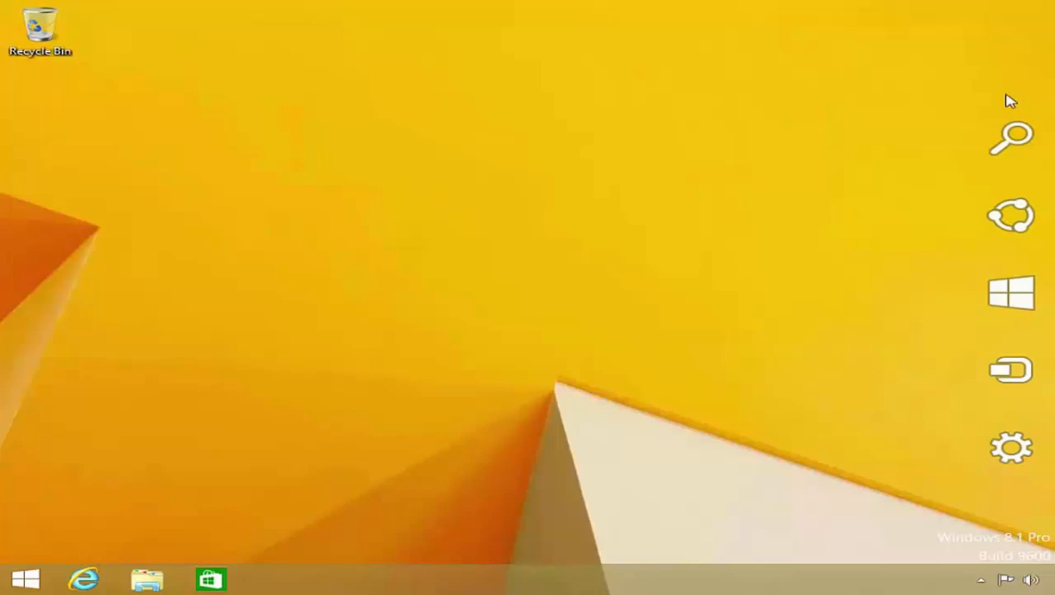
{"action": "left_click", "coordinate": [1010, 140]}
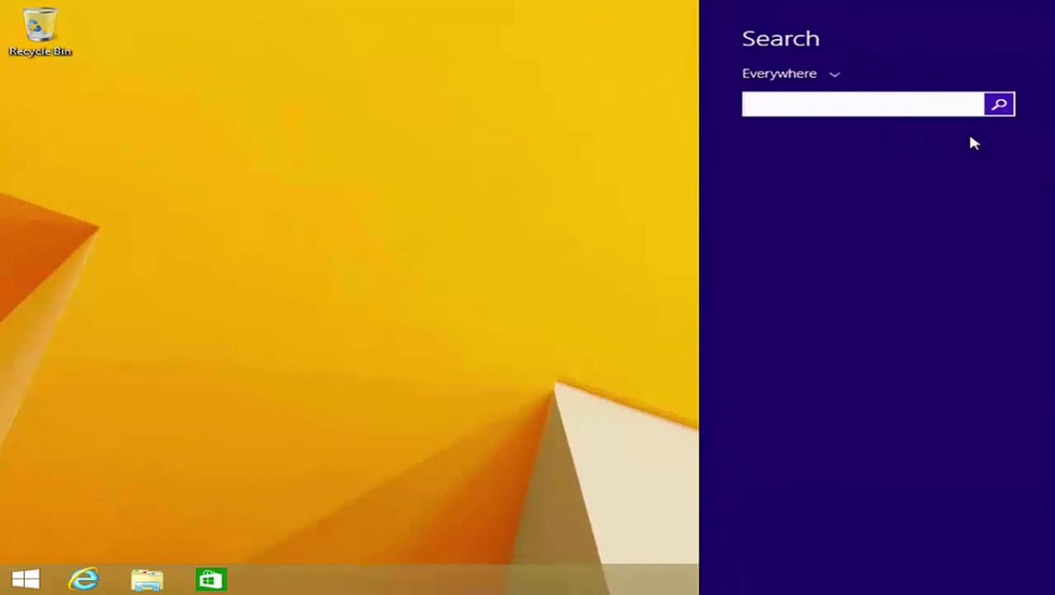
{"action": "type", "text": "2013"}
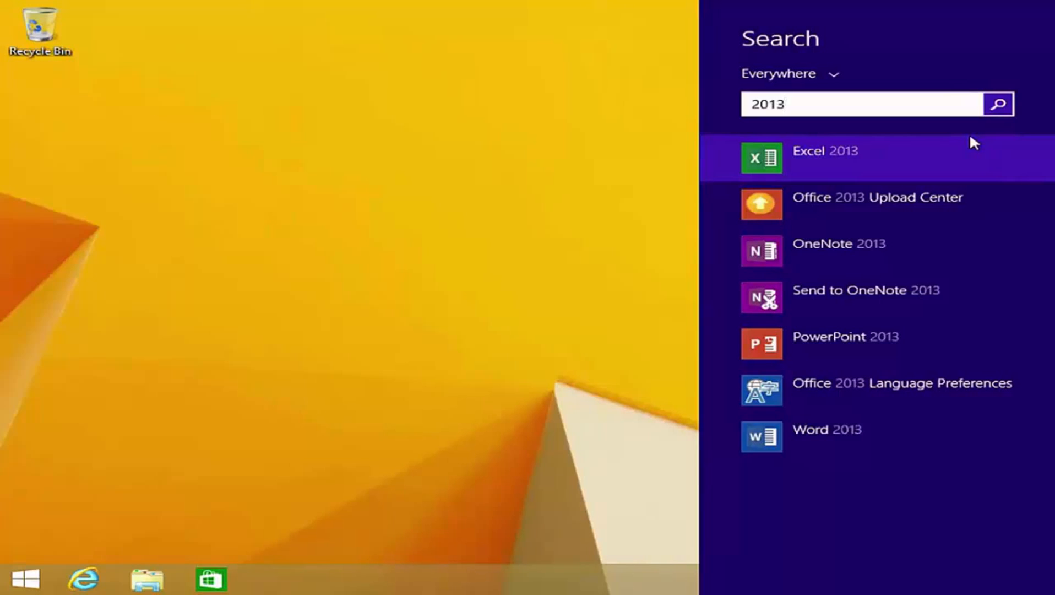
{"action": "mouse_move", "coordinate": [806, 167]}
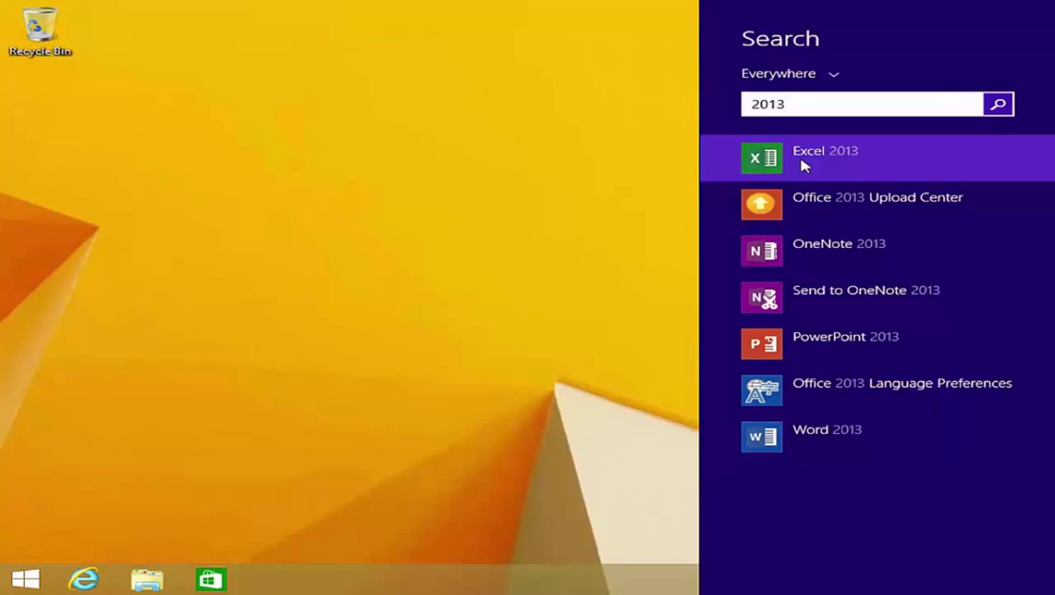
{"action": "mouse_move", "coordinate": [807, 256]}
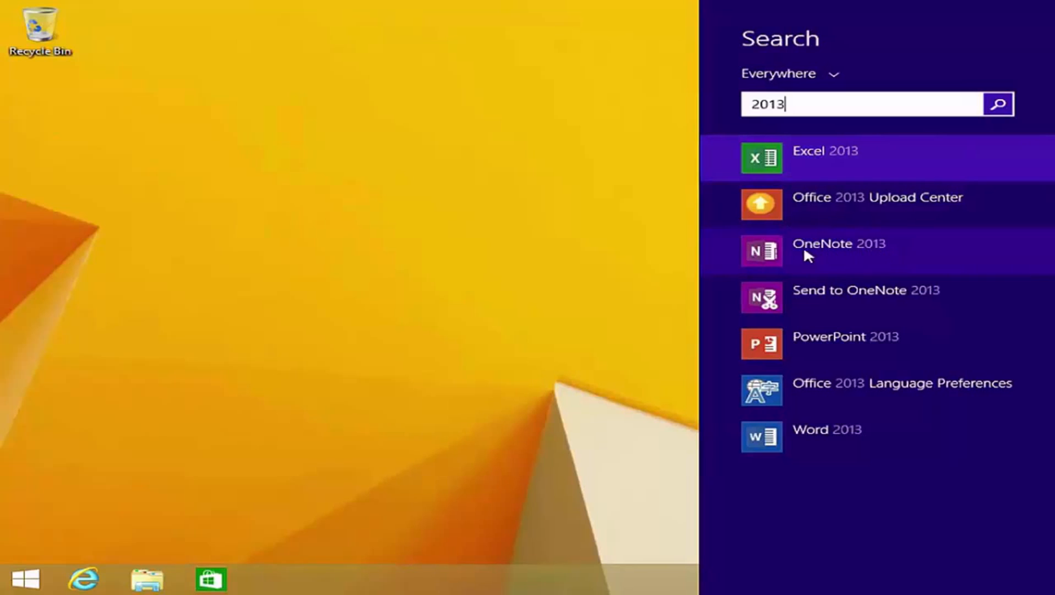
{"action": "mouse_move", "coordinate": [902, 351]}
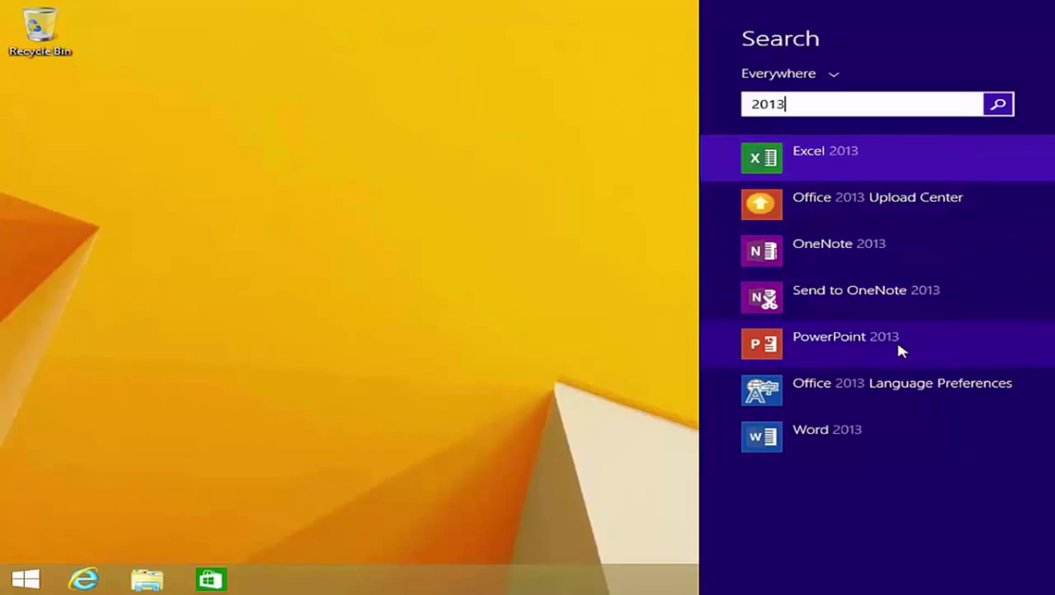
{"action": "mouse_move", "coordinate": [871, 440]}
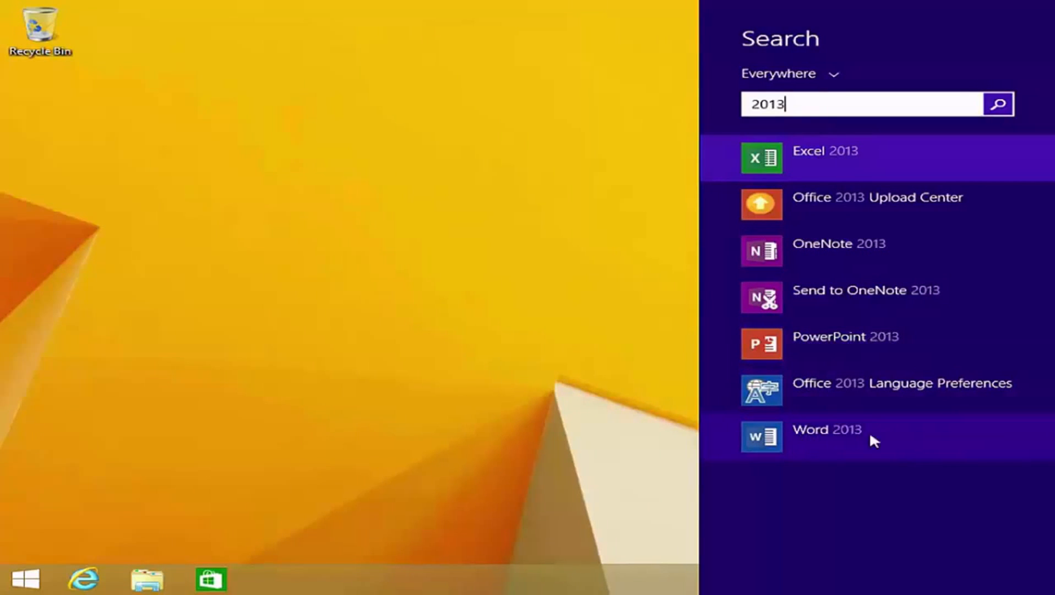
{"action": "mouse_move", "coordinate": [791, 444]}
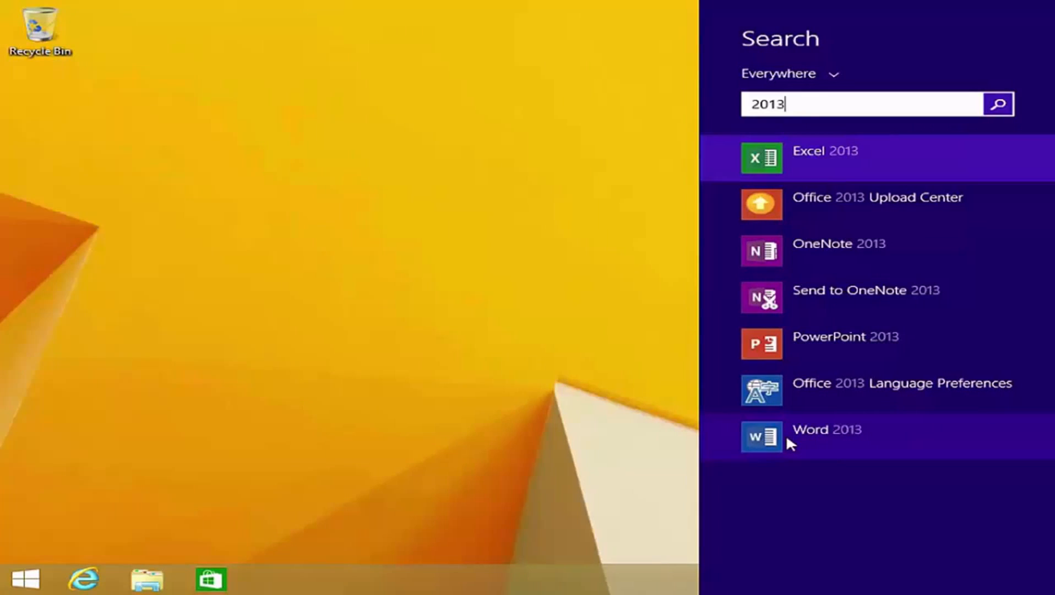
{"action": "mouse_move", "coordinate": [601, 417]}
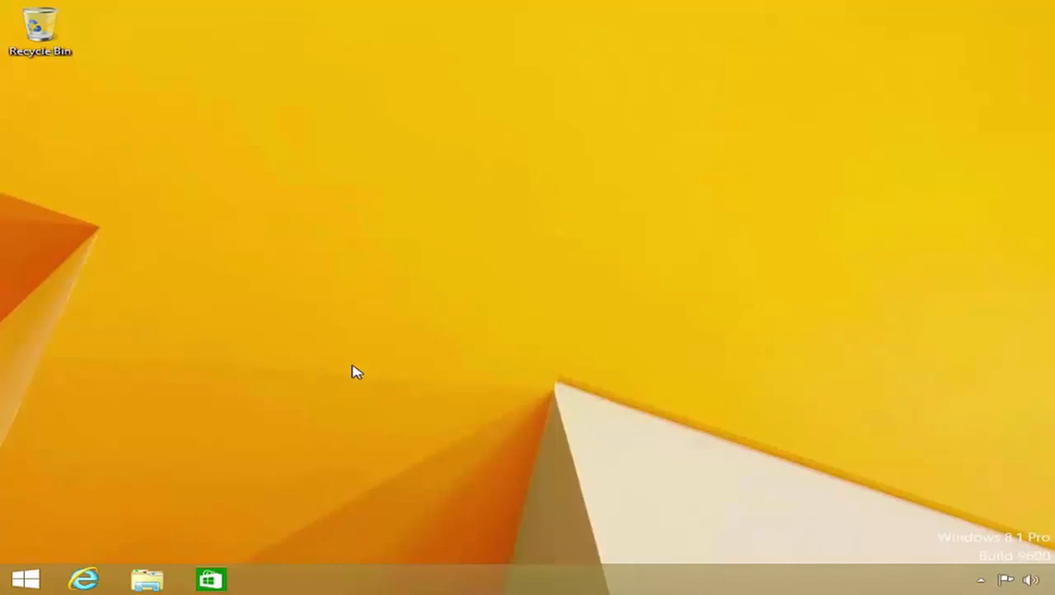
{"action": "mouse_move", "coordinate": [300, 396]}
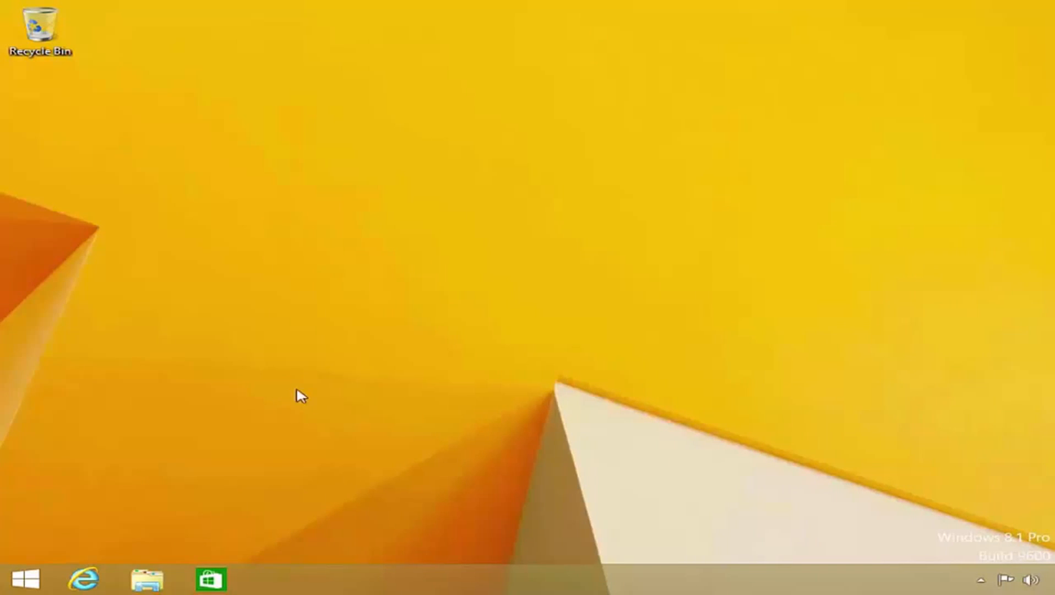
Step: Open Command Prompt (Admin) and type cd C:\Windows\System32\Sysprep
{"action": "right_click", "coordinate": [25, 578]}
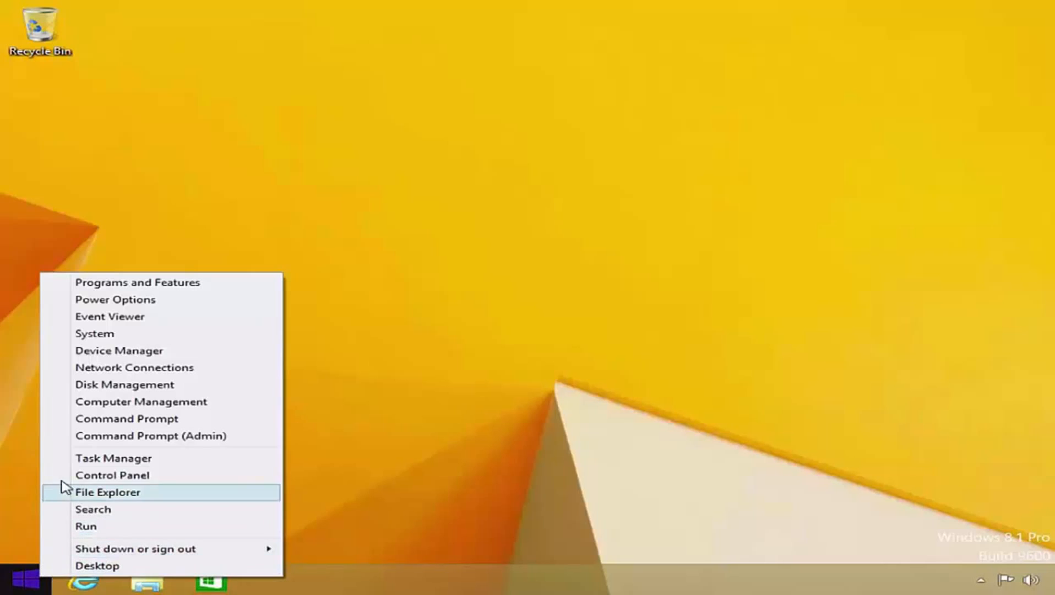
{"action": "left_click", "coordinate": [150, 435]}
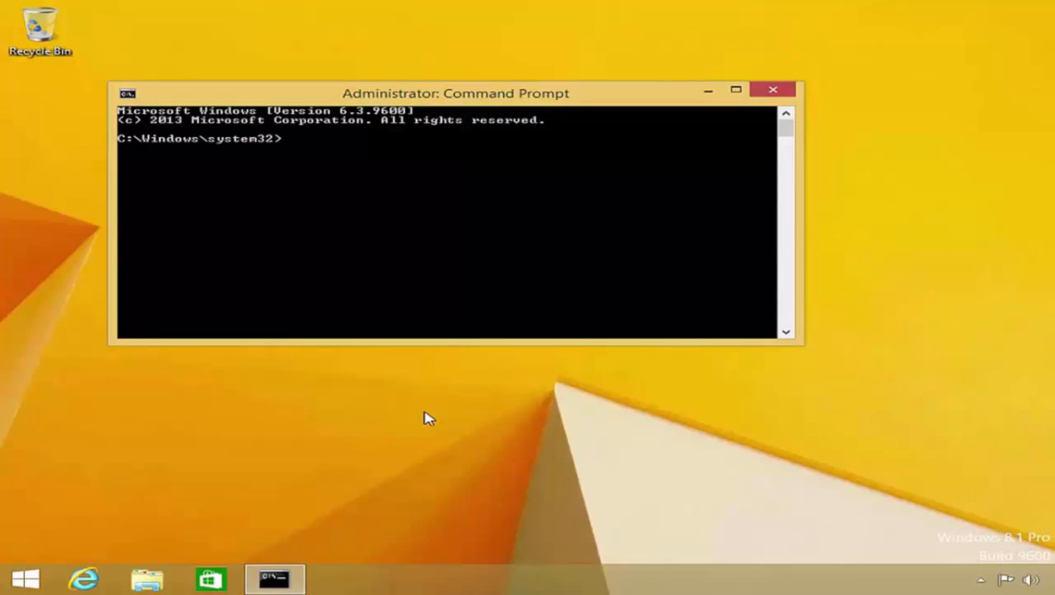
{"action": "type", "text": "cd"}
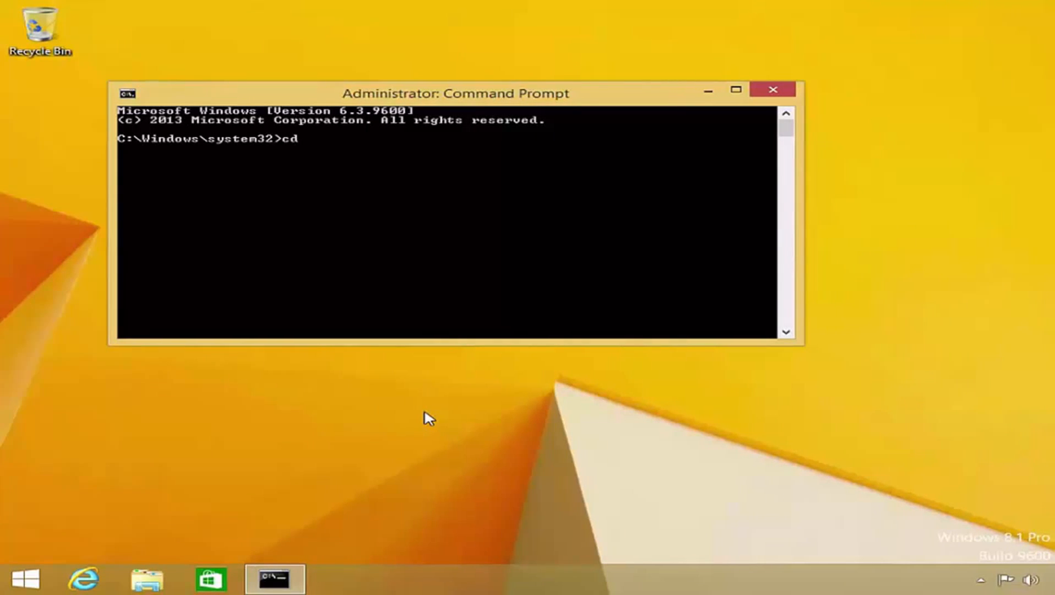
{"action": "type", "text": "C"}
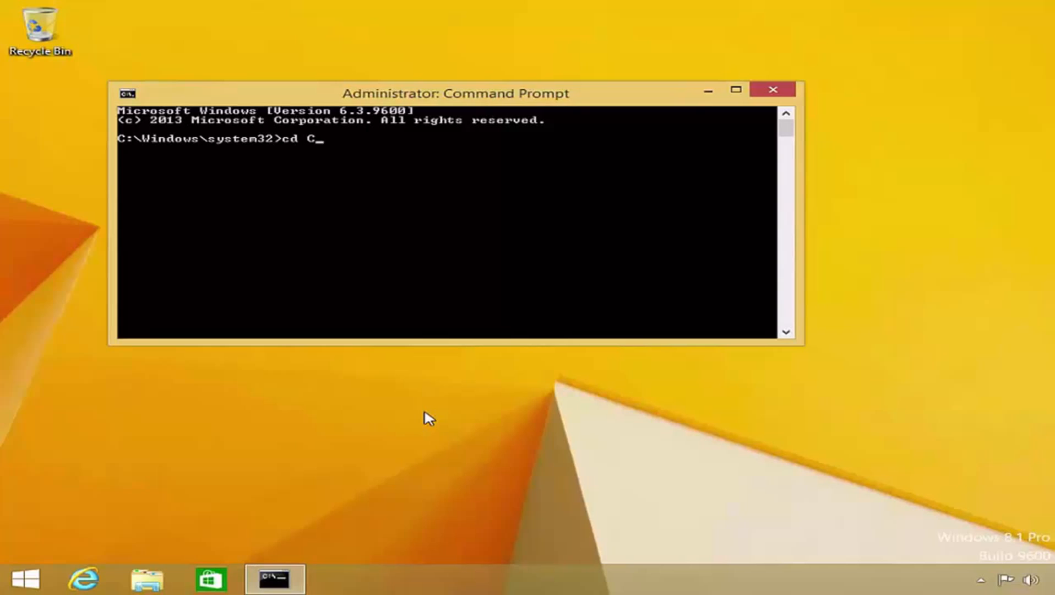
{"action": "type", "text": ":\\"}
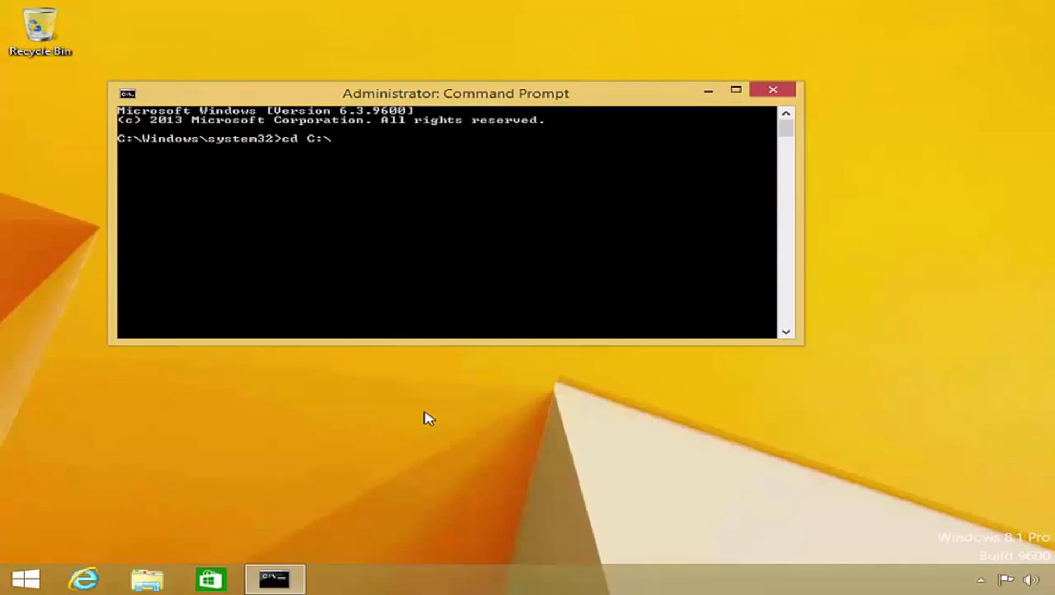
{"action": "type", "text": "Windows"}
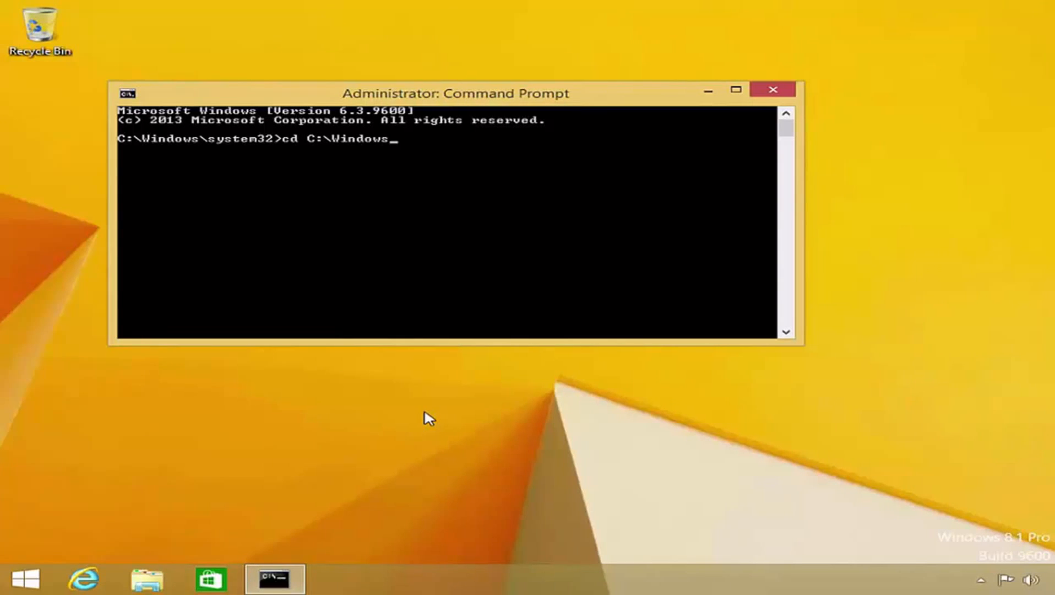
{"action": "type", "text": "\\Syste"}
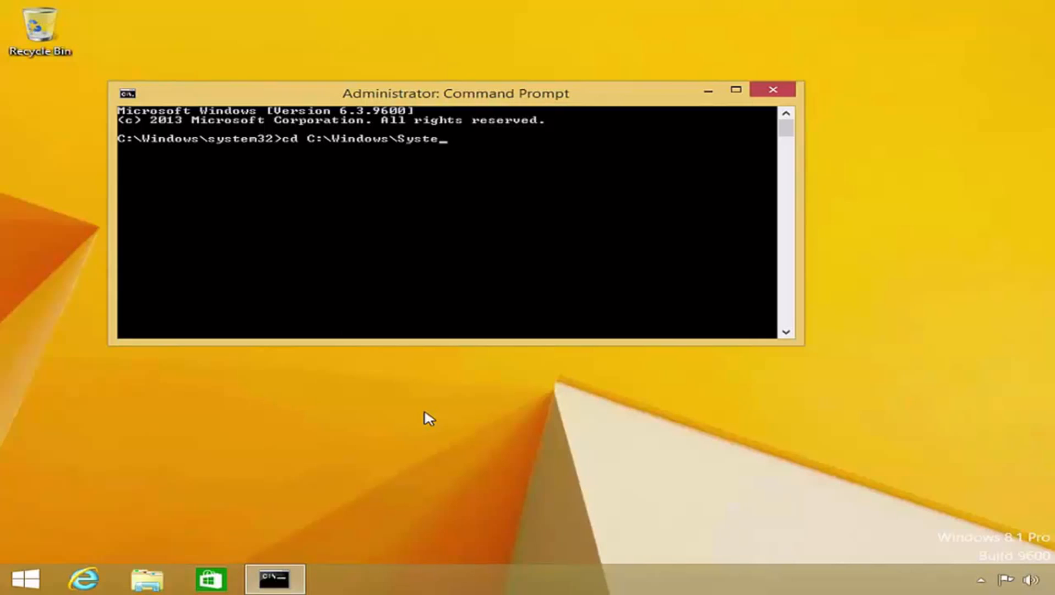
{"action": "type", "text": "m32\\"}
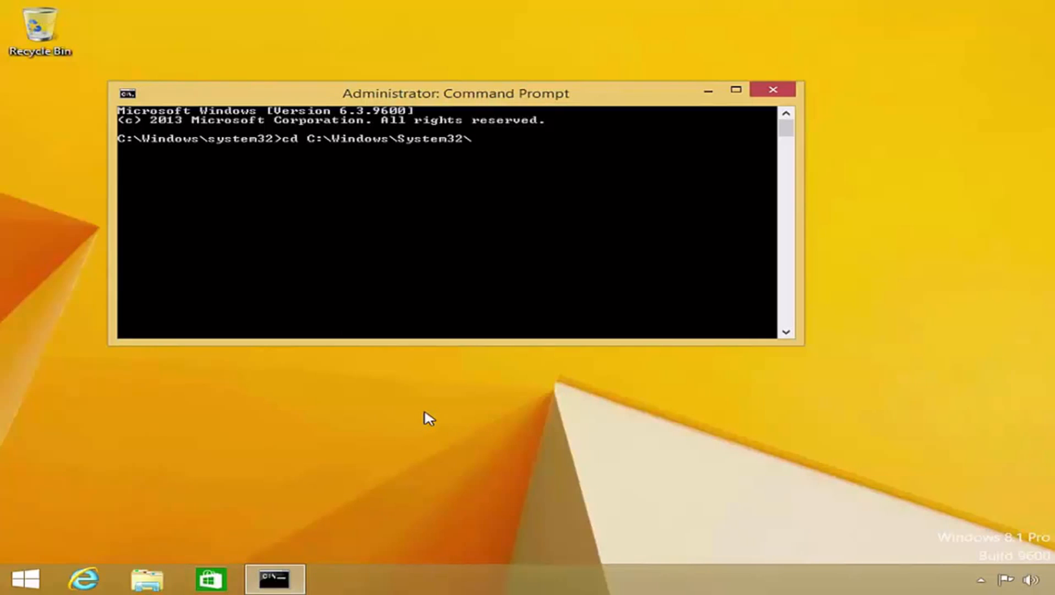
{"action": "type", "text": "Syspre"}
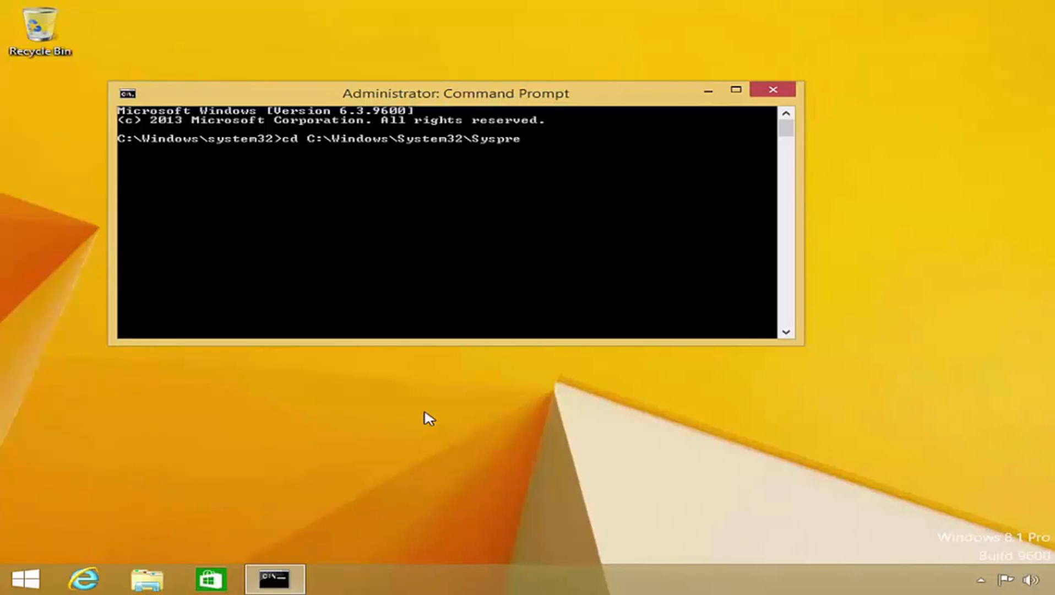
{"action": "type", "text": "p"}
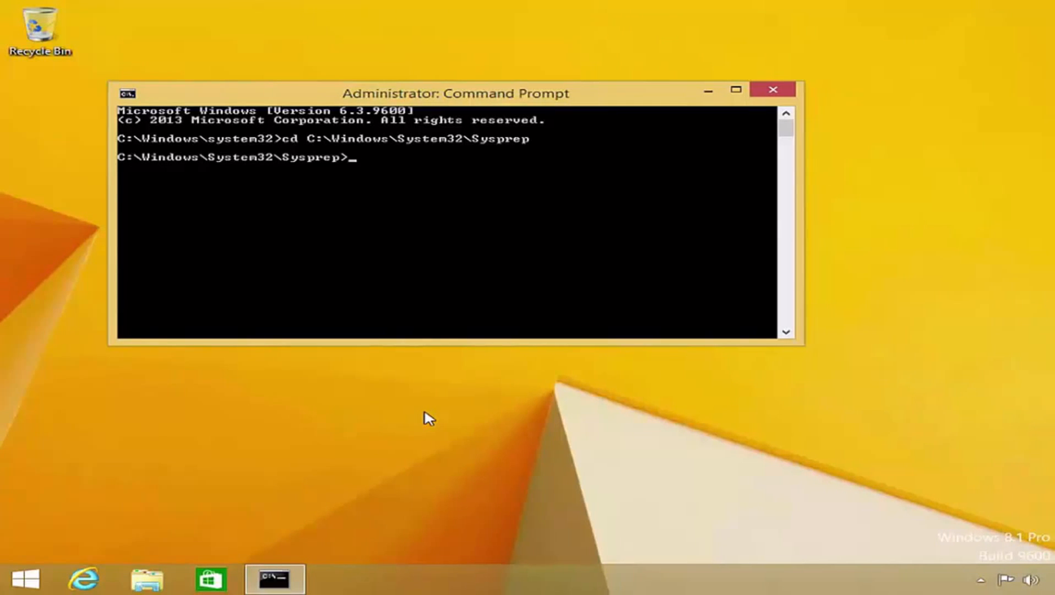
Step: Type 'Sysprep /oobe /Generalize /Shutdown' at the Sysprep prompt, leaving it unrun
{"action": "type", "text": "Sysp"}
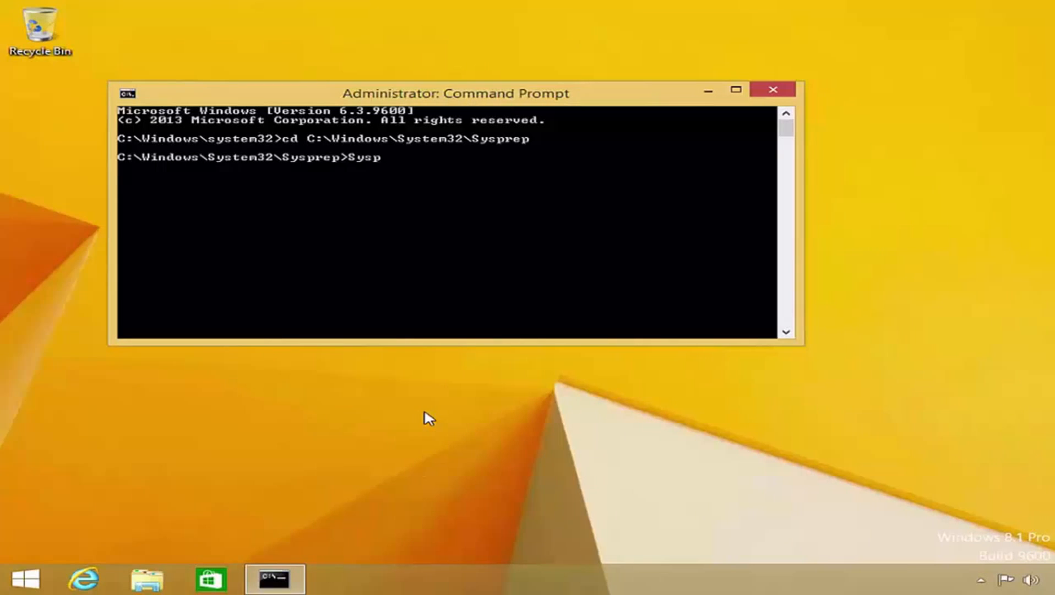
{"action": "type", "text": "rep"}
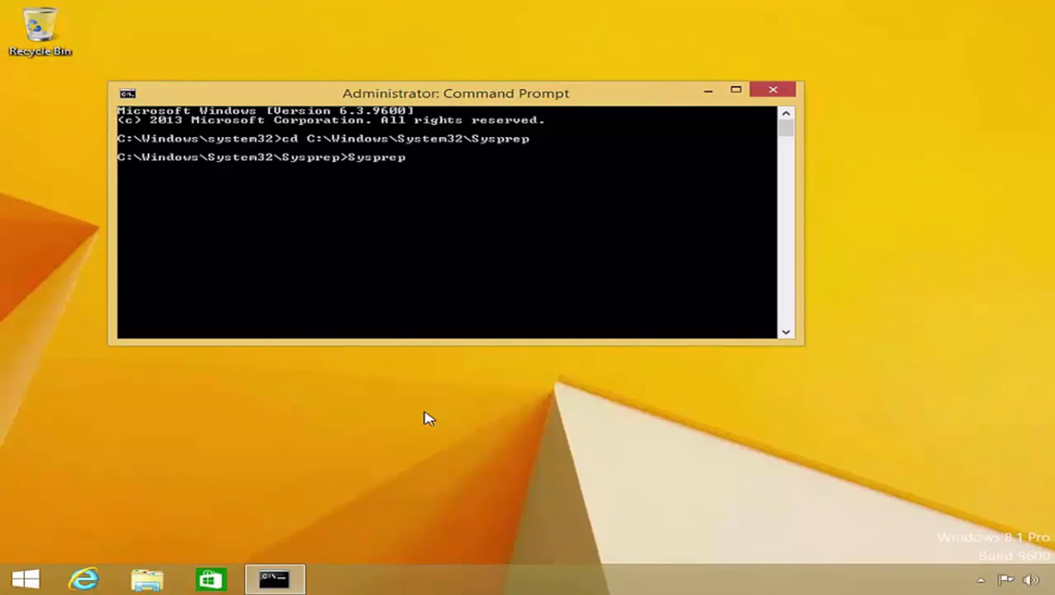
{"action": "type", "text": "/oobe"}
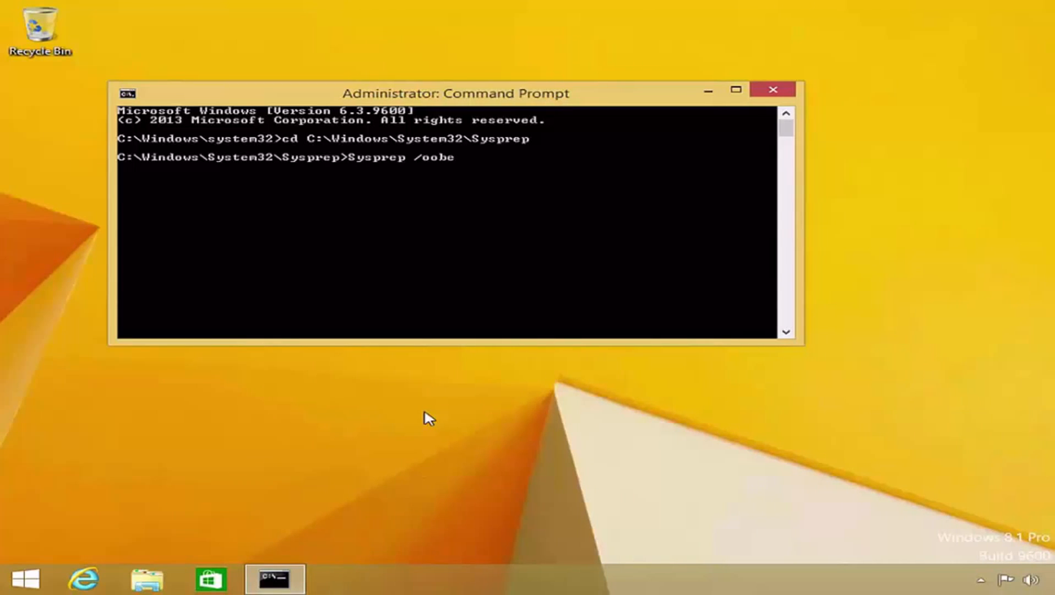
{"action": "type", "text": "/"}
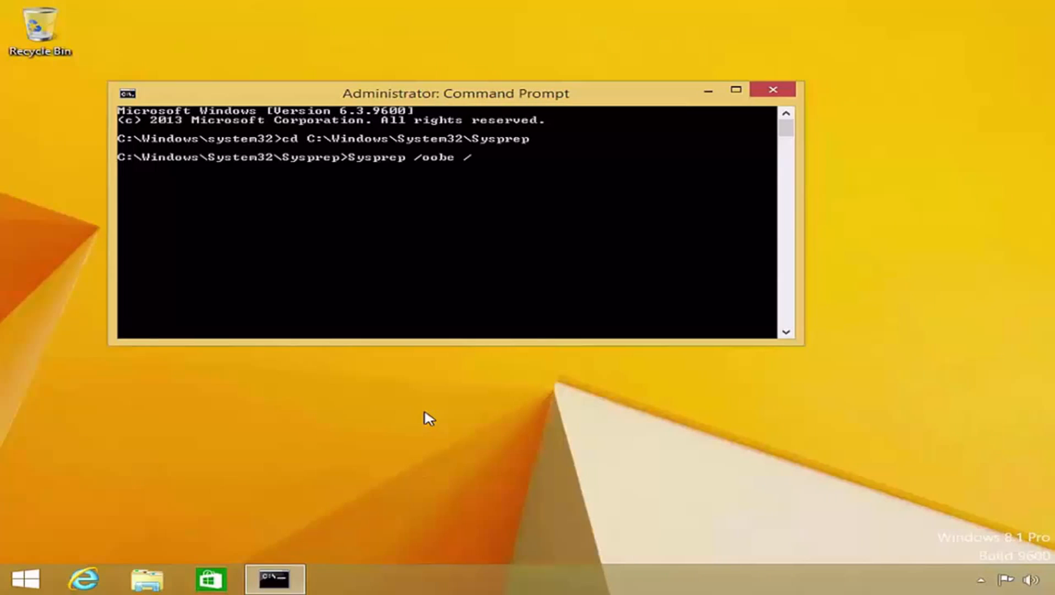
{"action": "type", "text": "Generali"}
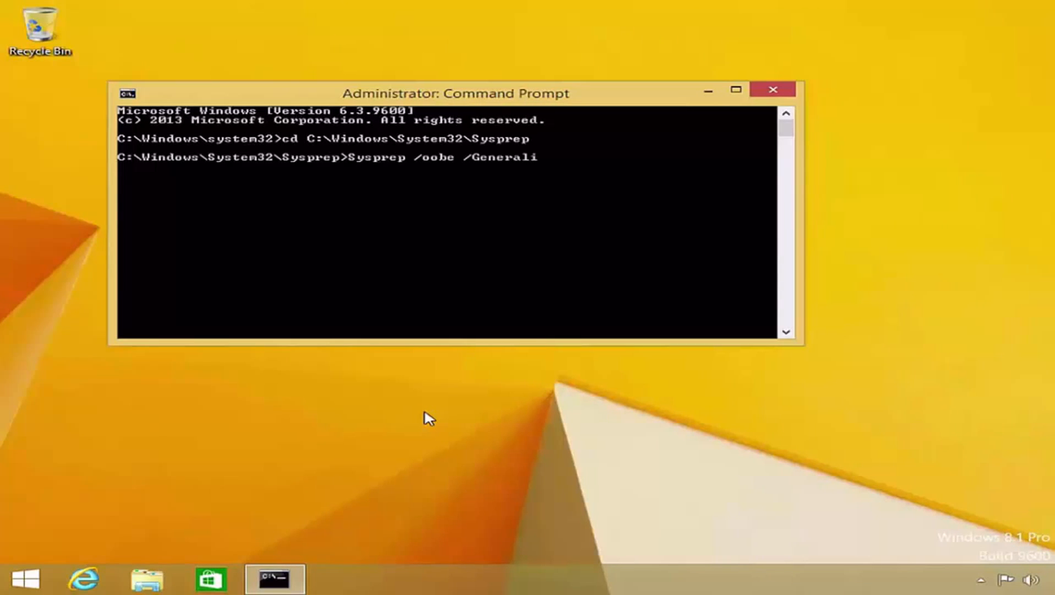
{"action": "type", "text": "ze"}
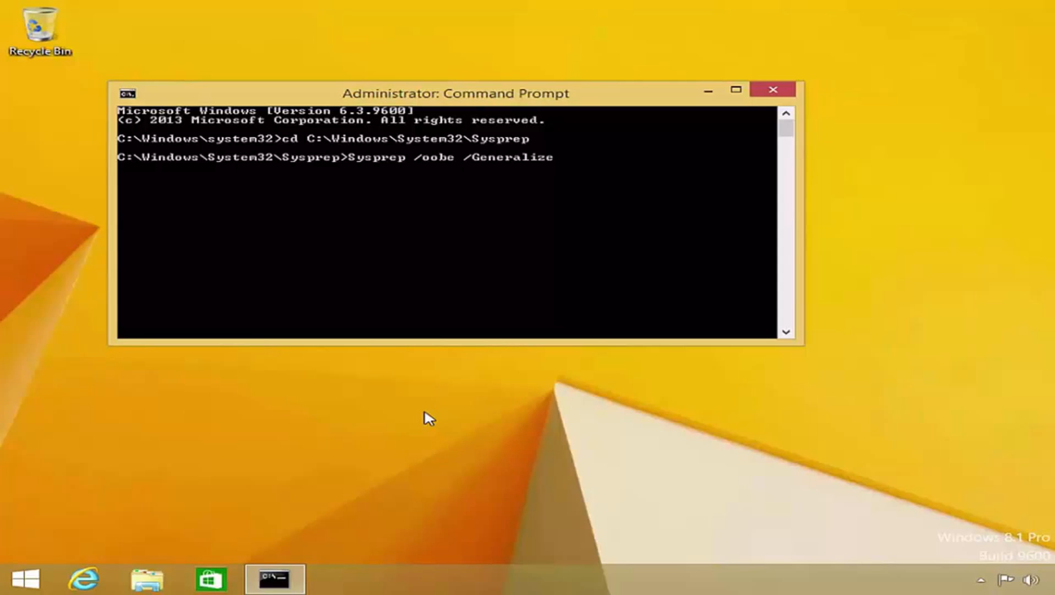
{"action": "type", "text": "/S"}
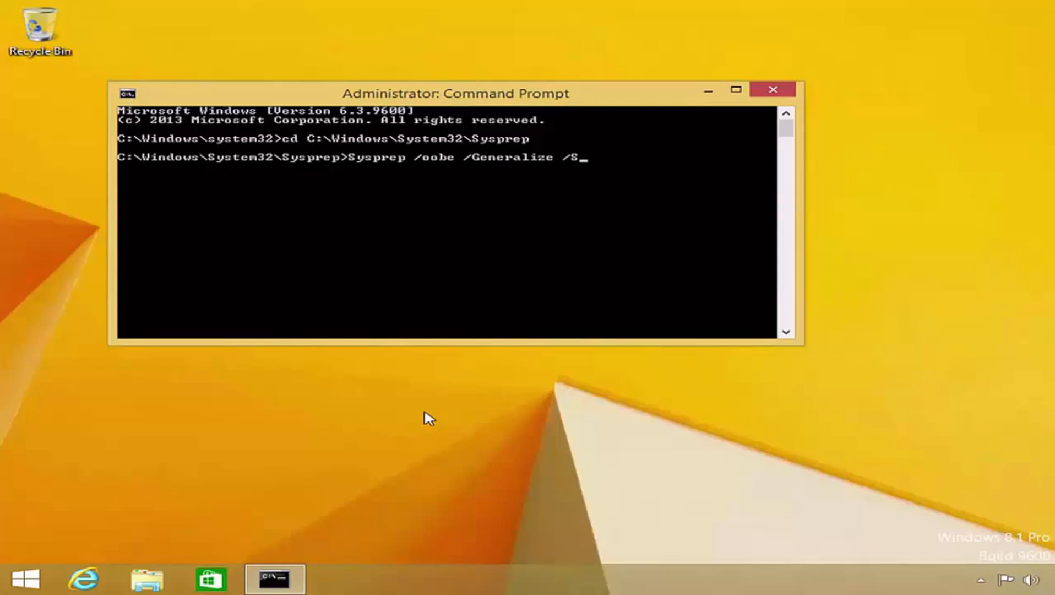
{"action": "type", "text": "hutdown"}
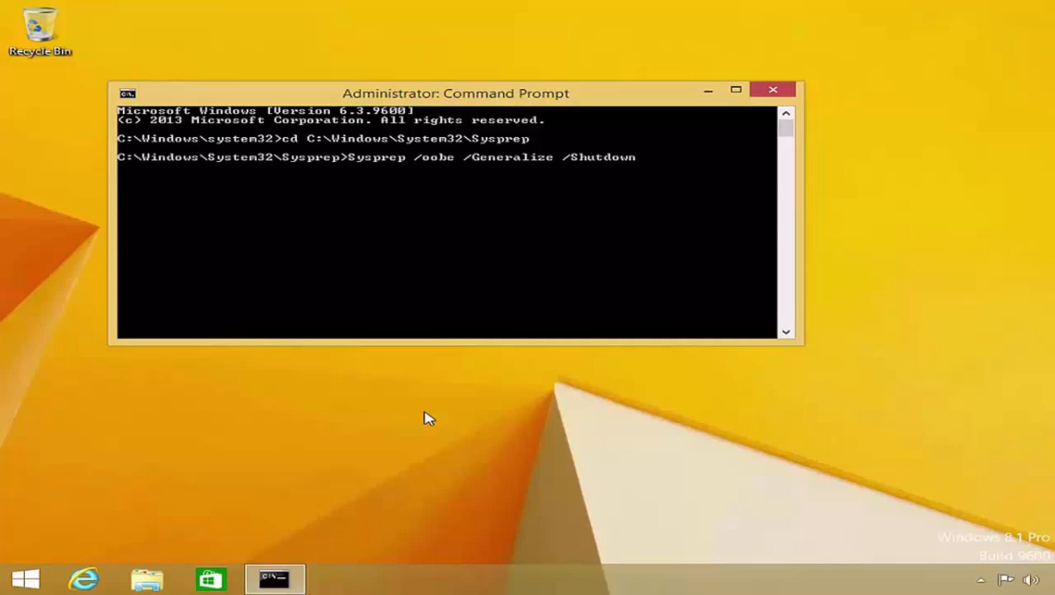
{"action": "mouse_move", "coordinate": [774, 99]}
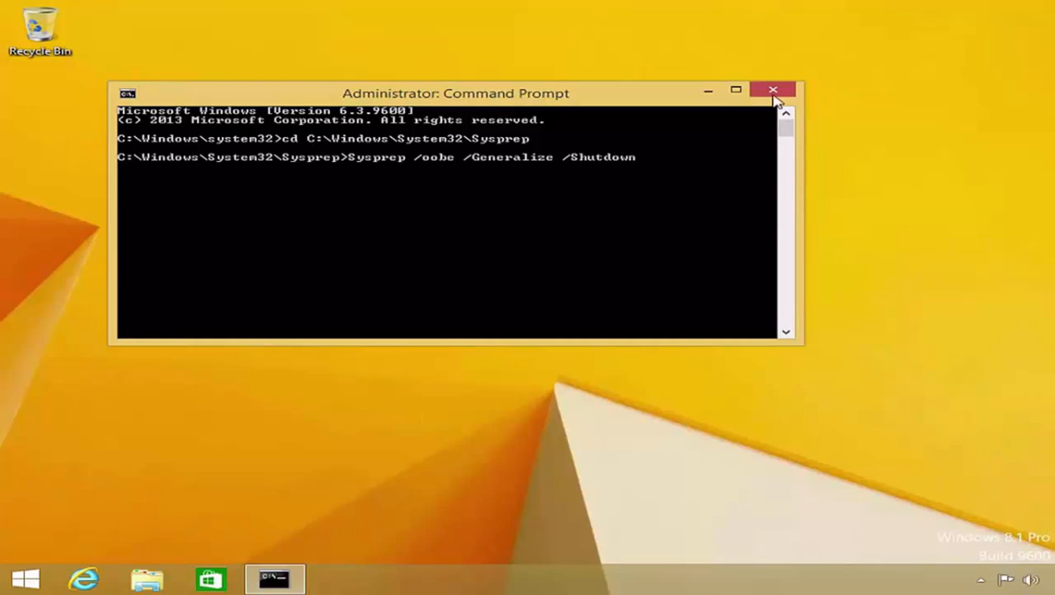
Step: Close Command Prompt and browse Explorer to C:\Windows\System32\Sysprep, selecting sysprep.exe
{"action": "left_click", "coordinate": [772, 90]}
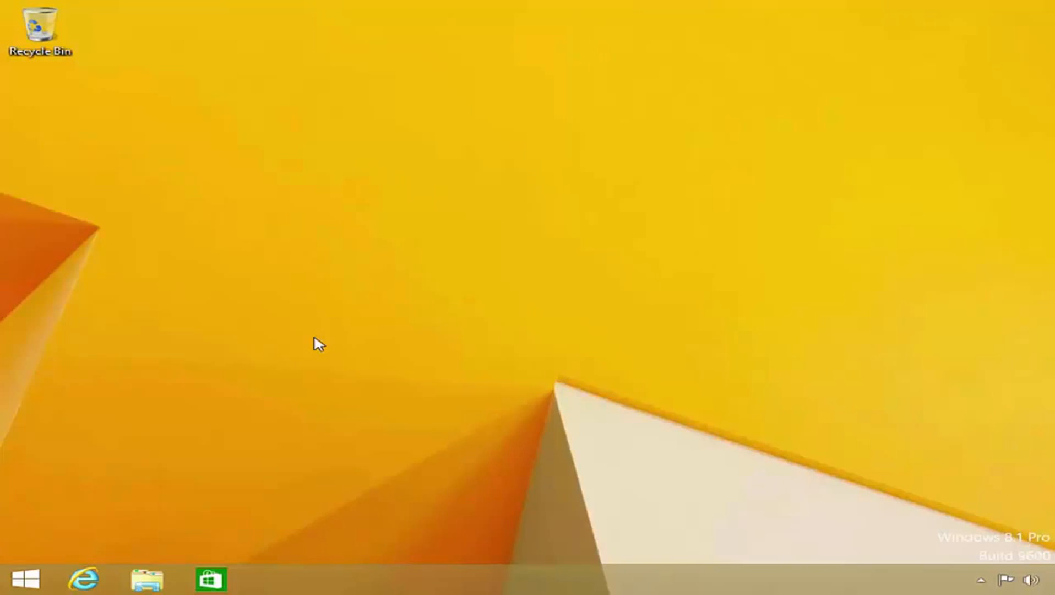
{"action": "left_click", "coordinate": [145, 579]}
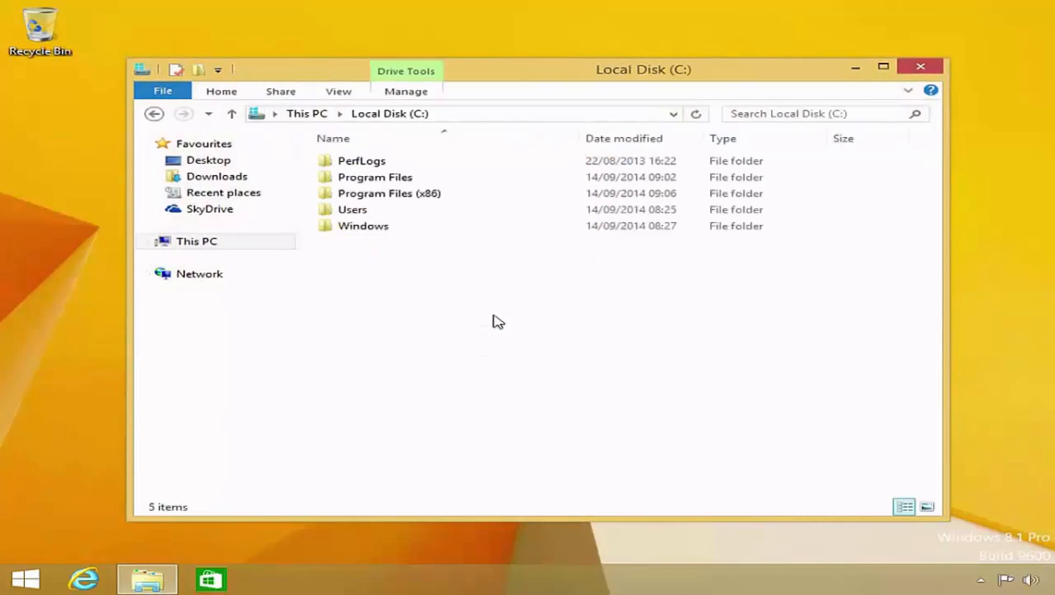
{"action": "double_click", "coordinate": [363, 226]}
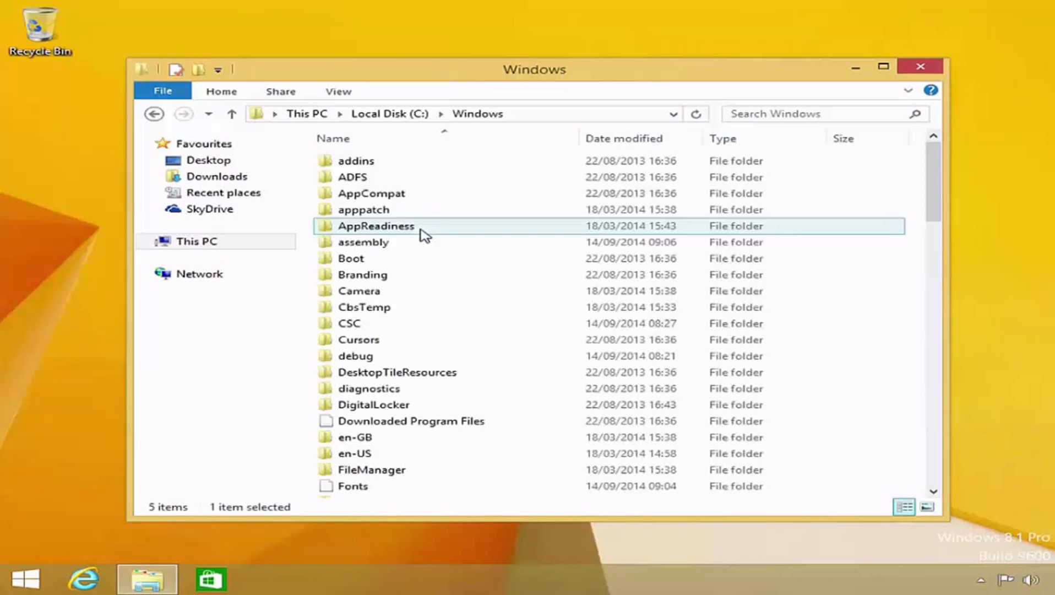
{"action": "scroll", "scroll_direction": "down", "scroll_amount": 3}
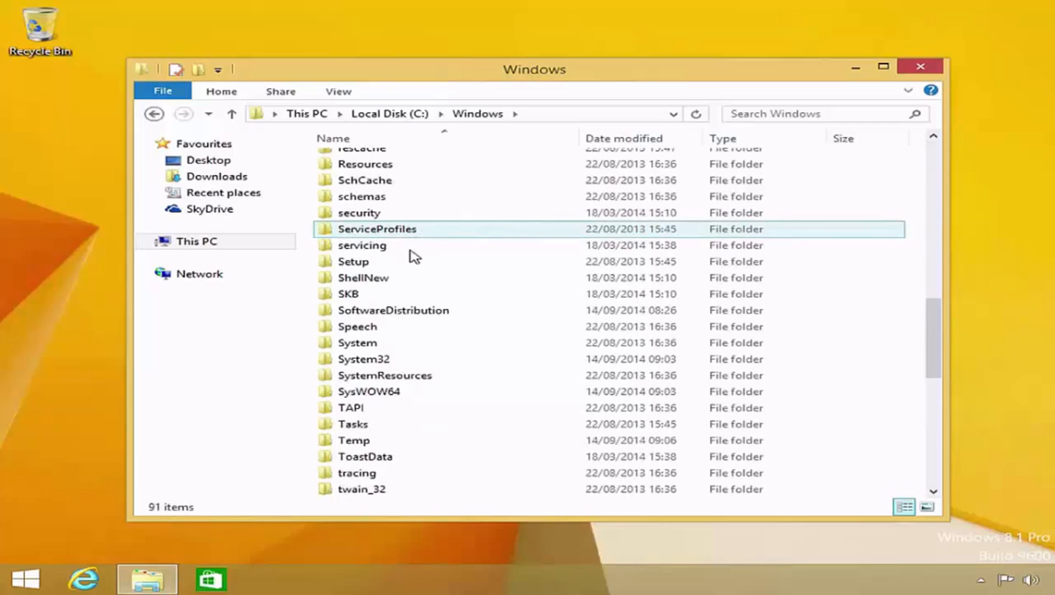
{"action": "double_click", "coordinate": [364, 359]}
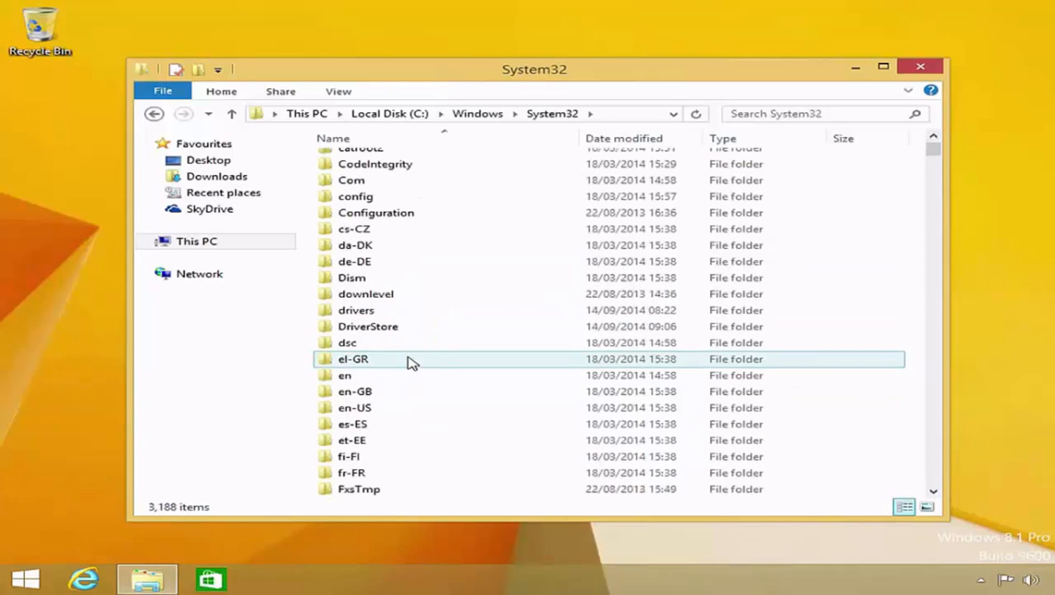
{"action": "scroll", "scroll_direction": "down", "scroll_amount": 3}
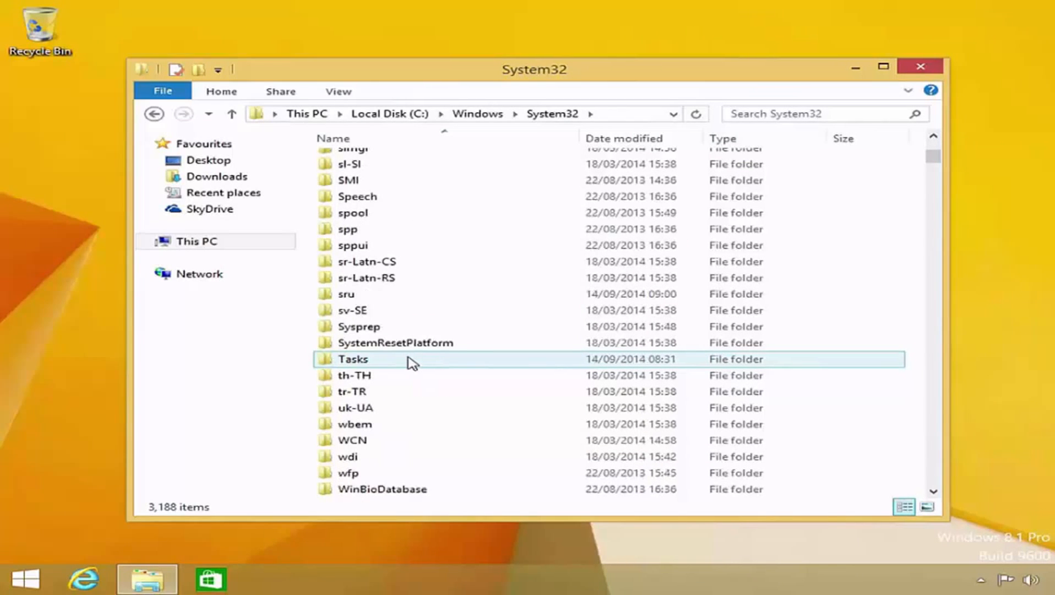
{"action": "double_click", "coordinate": [359, 326]}
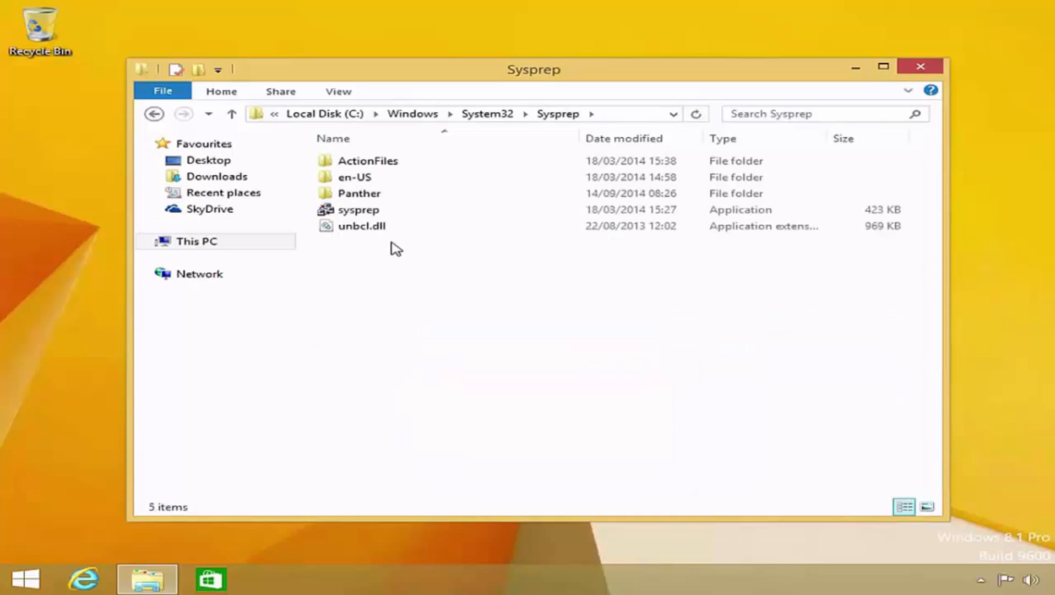
{"action": "left_click", "coordinate": [358, 209]}
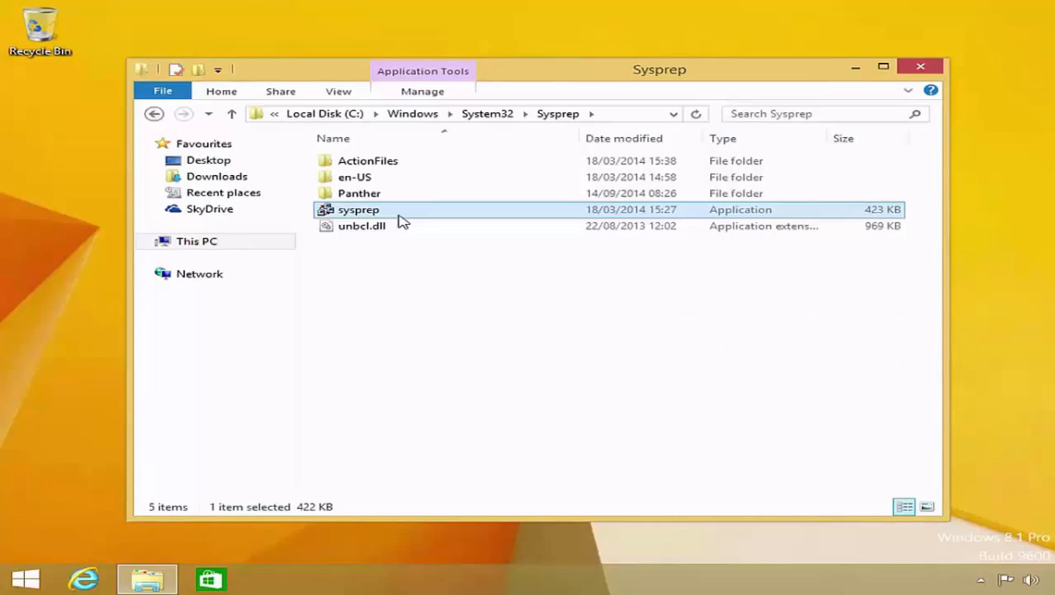
{"action": "mouse_move", "coordinate": [409, 220]}
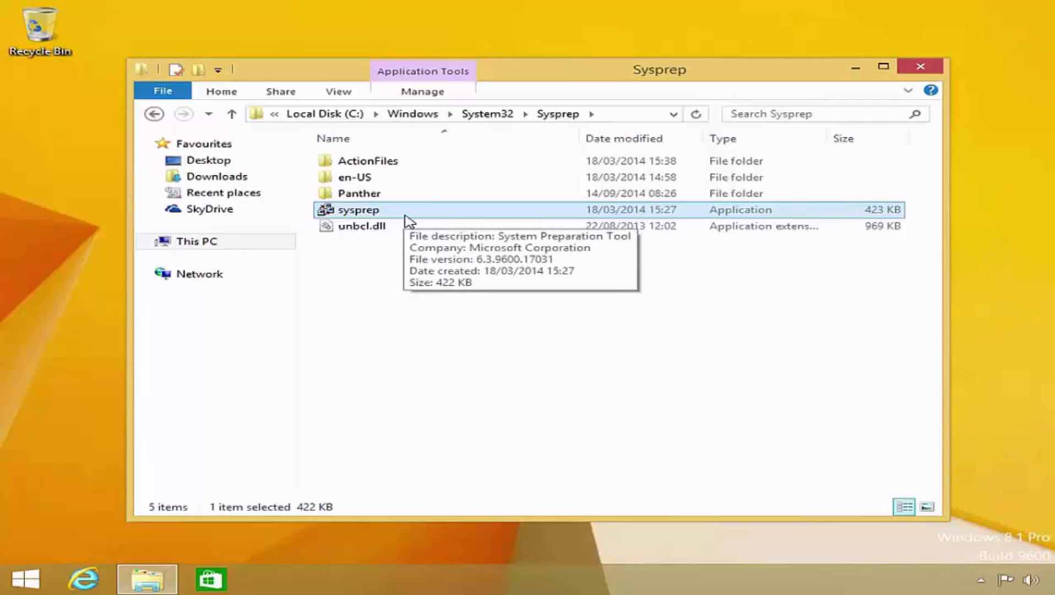
Step: Launch sysprep.exe and choose Enter System Out-of-Box Experience (OOBE) as cleanup action
{"action": "double_click", "coordinate": [358, 209]}
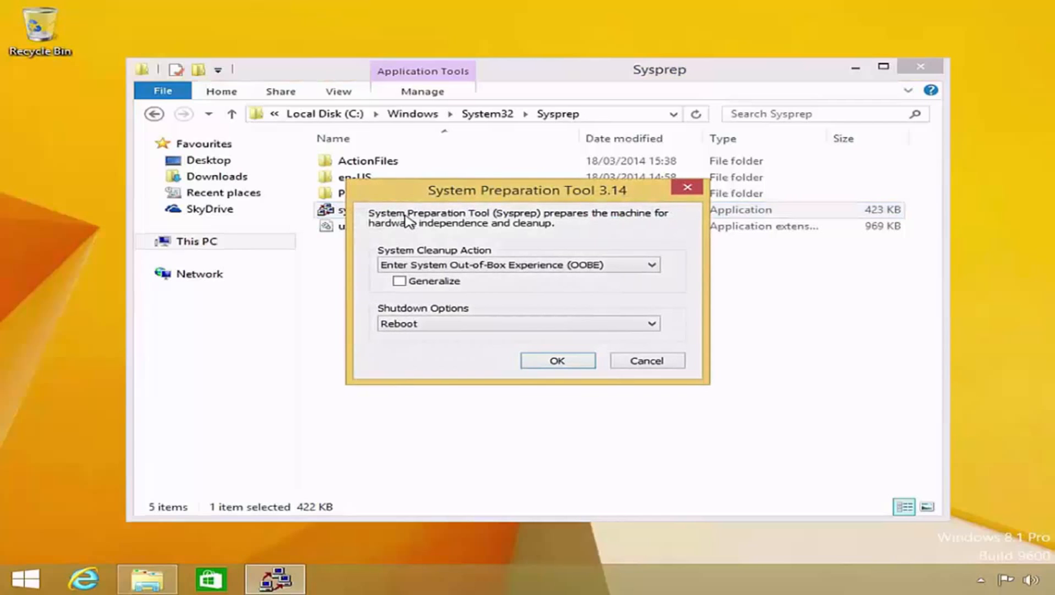
{"action": "mouse_move", "coordinate": [340, 263]}
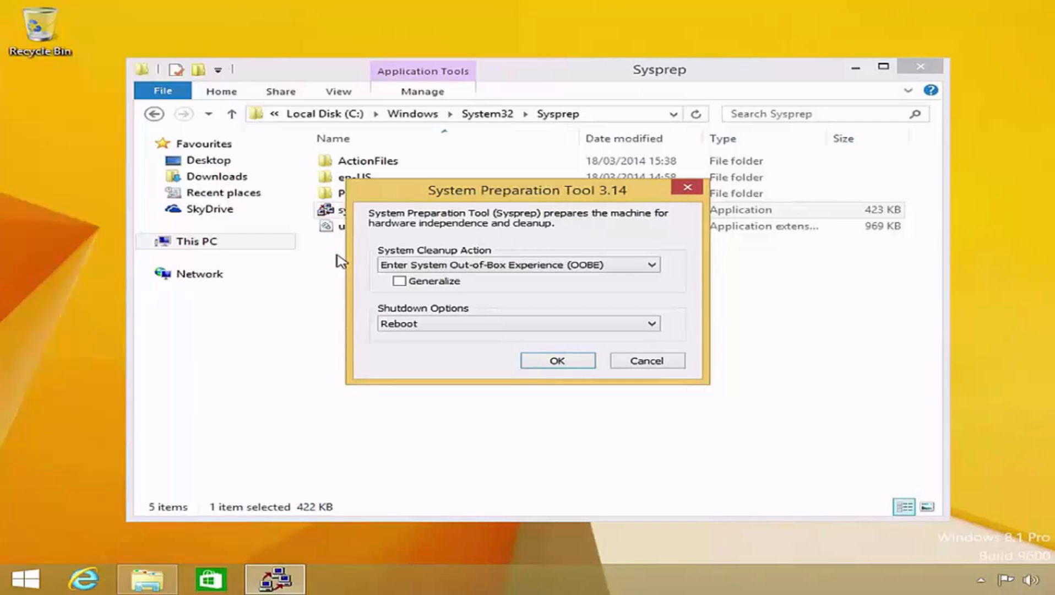
{"action": "mouse_move", "coordinate": [486, 257]}
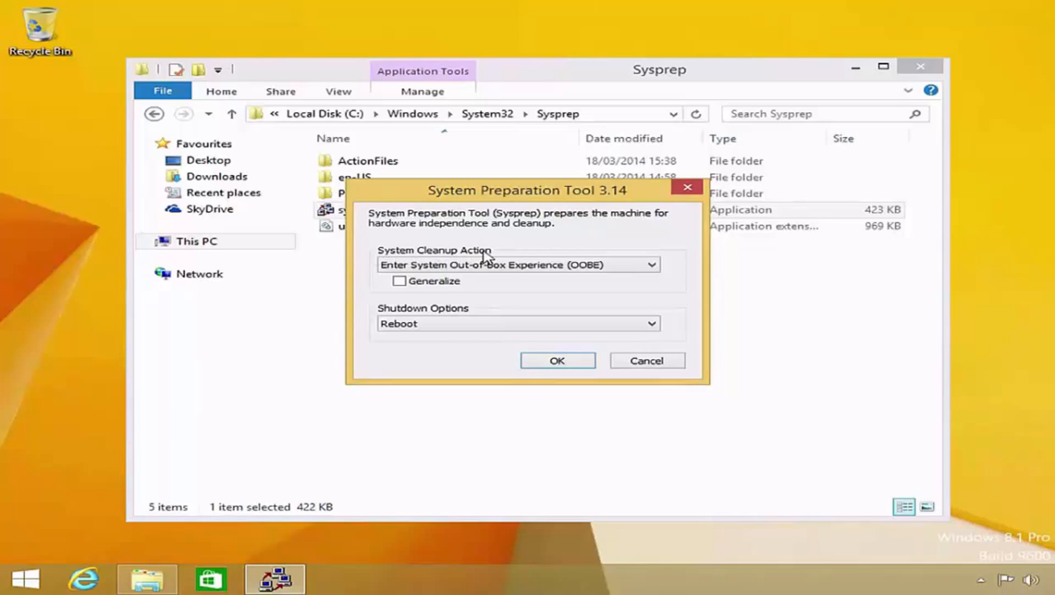
{"action": "mouse_move", "coordinate": [367, 258]}
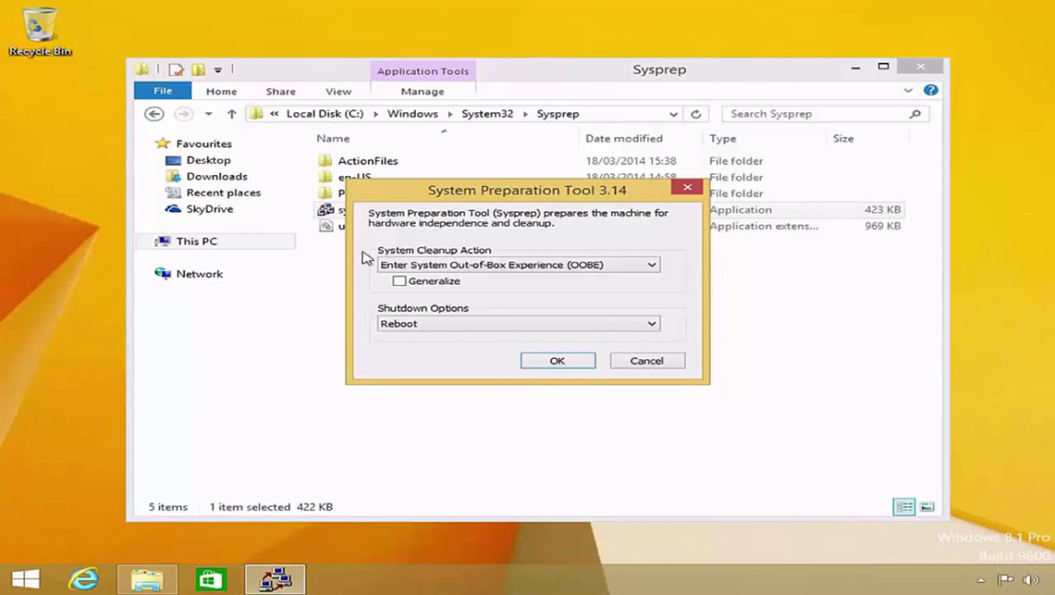
{"action": "left_click", "coordinate": [650, 264]}
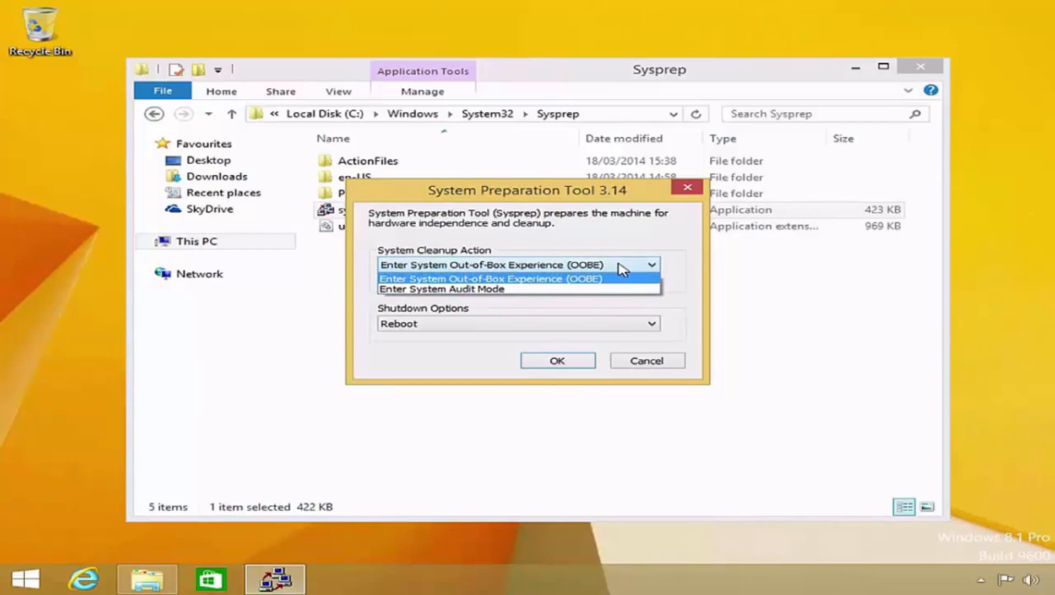
{"action": "mouse_move", "coordinate": [617, 281]}
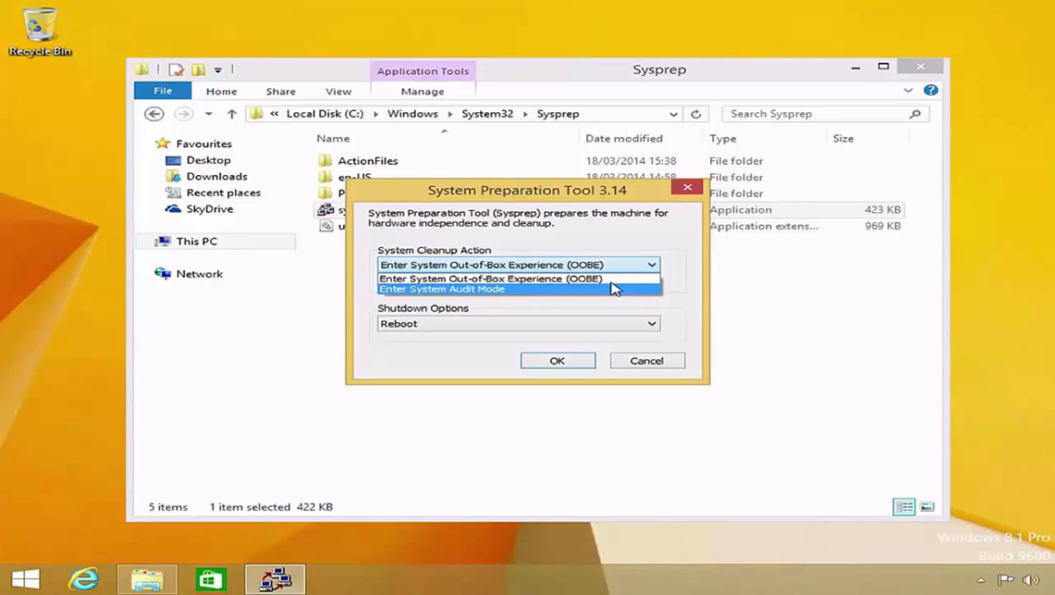
{"action": "mouse_move", "coordinate": [612, 279]}
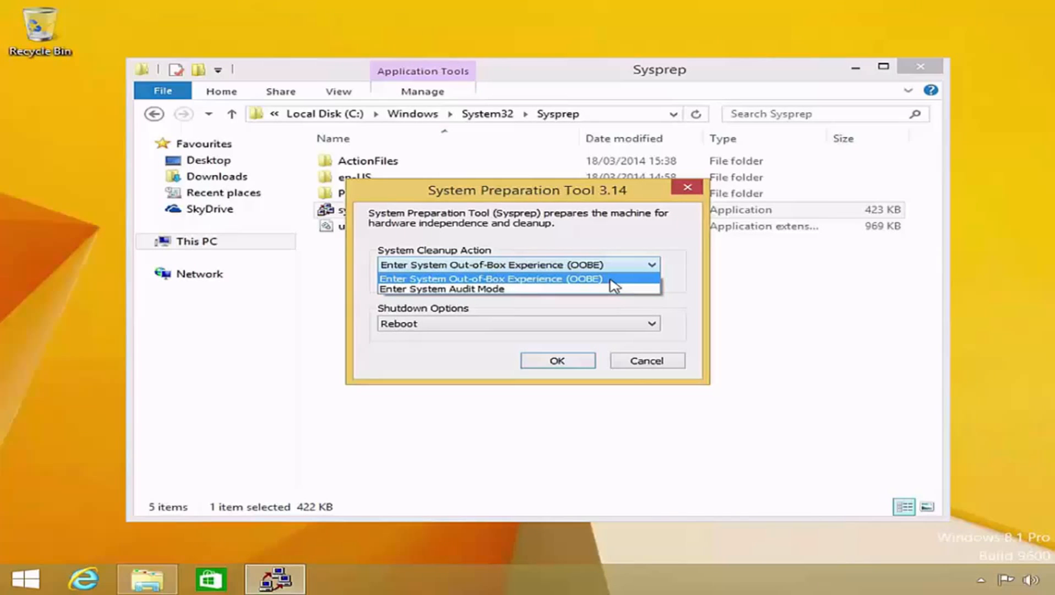
{"action": "left_click", "coordinate": [490, 278]}
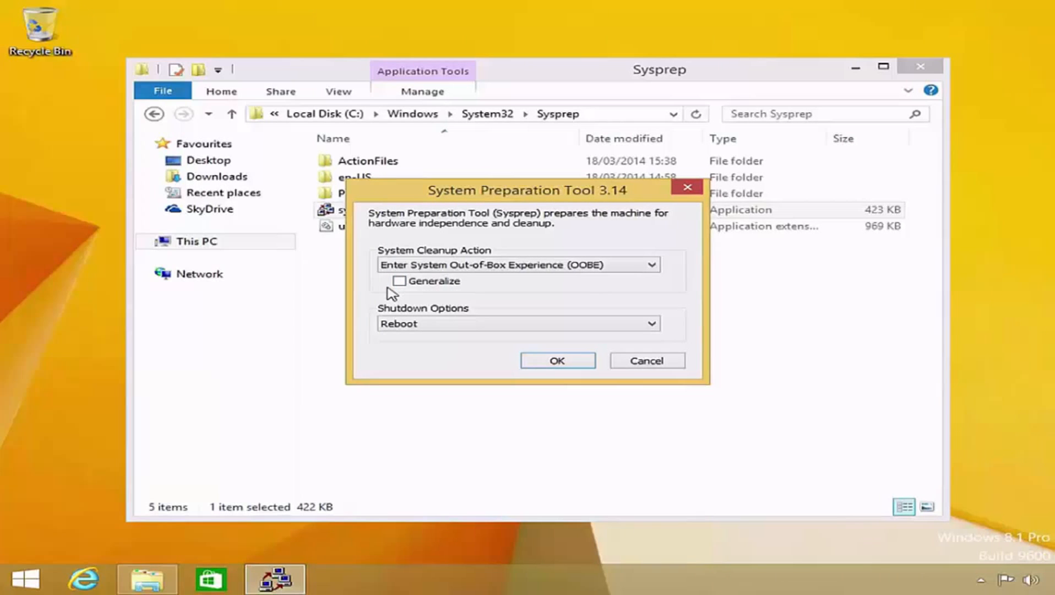
Step: Tick Generalize, set Shutdown Options to Shutdown, and start Sysprep with OK
{"action": "left_click", "coordinate": [399, 280]}
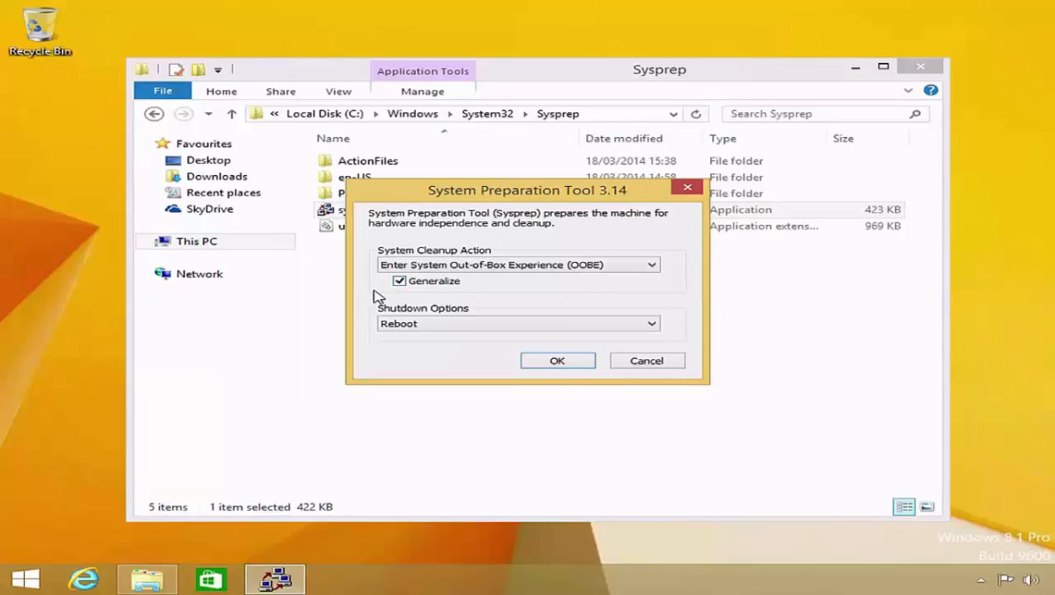
{"action": "mouse_move", "coordinate": [370, 320]}
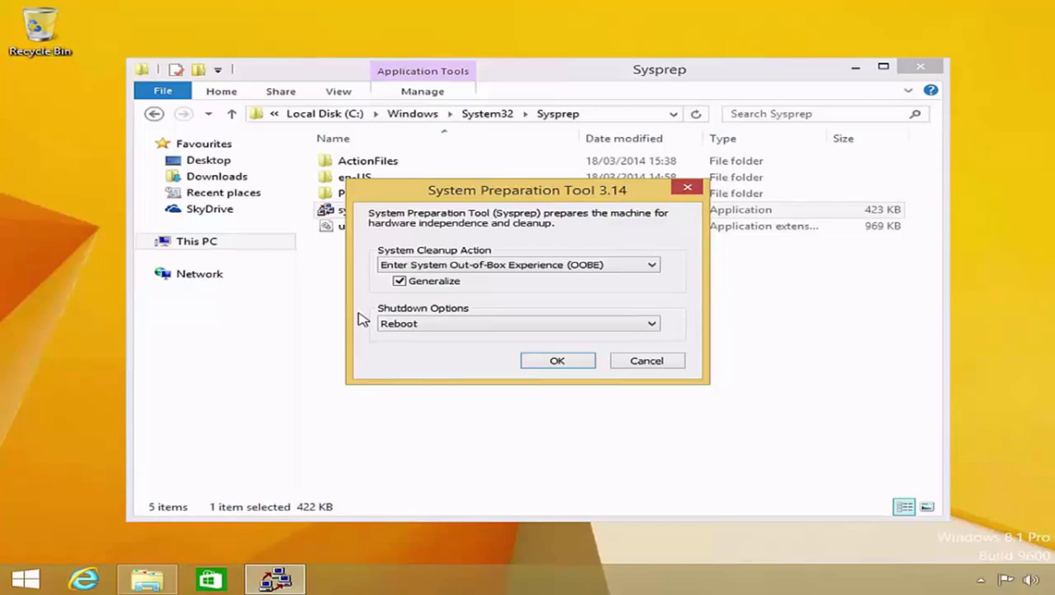
{"action": "left_click", "coordinate": [649, 324]}
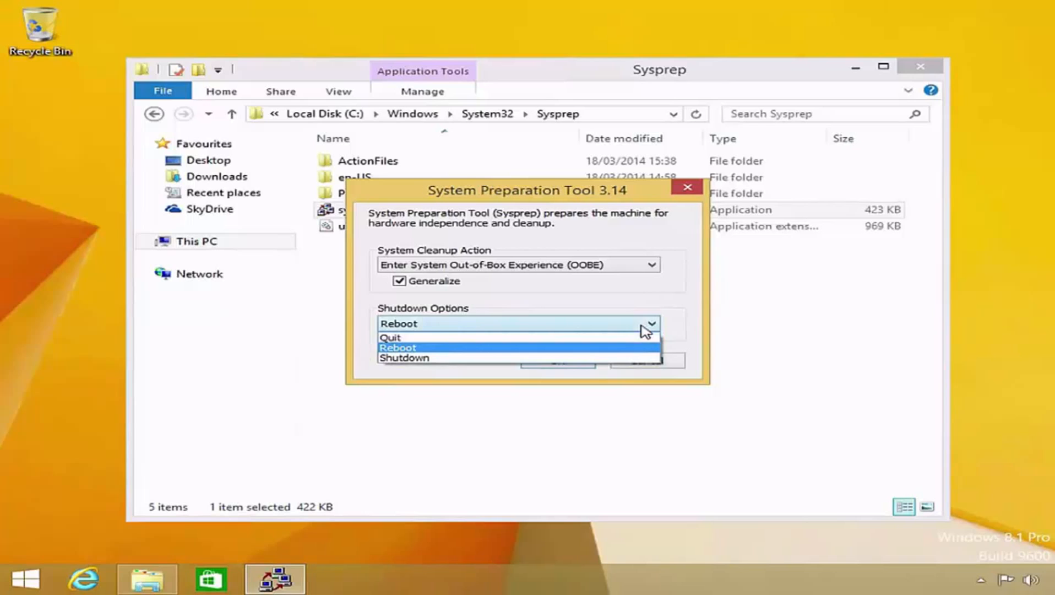
{"action": "mouse_move", "coordinate": [646, 337]}
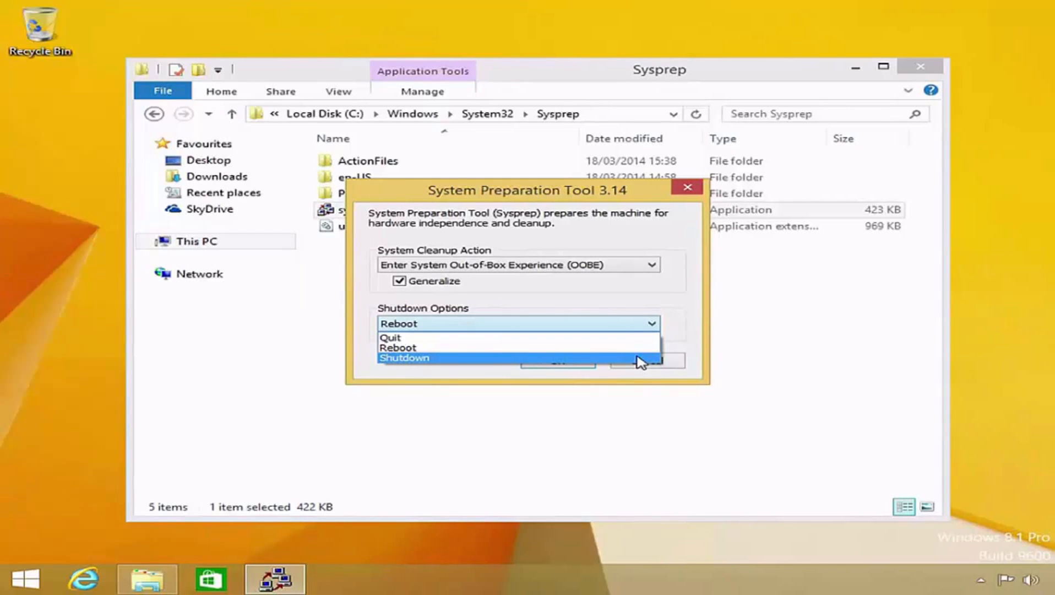
{"action": "left_click", "coordinate": [403, 357]}
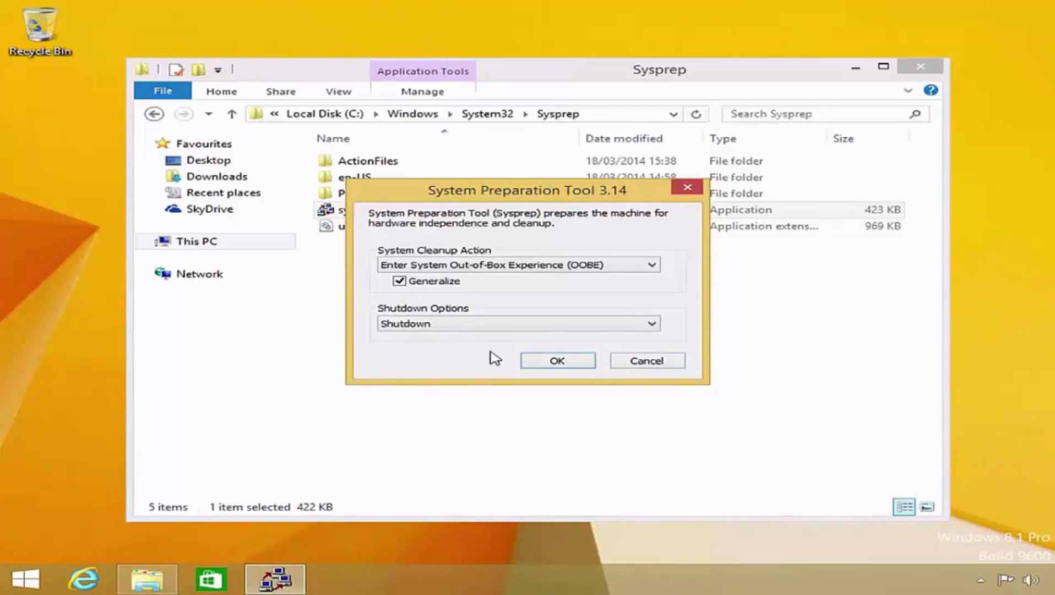
{"action": "left_click", "coordinate": [557, 360]}
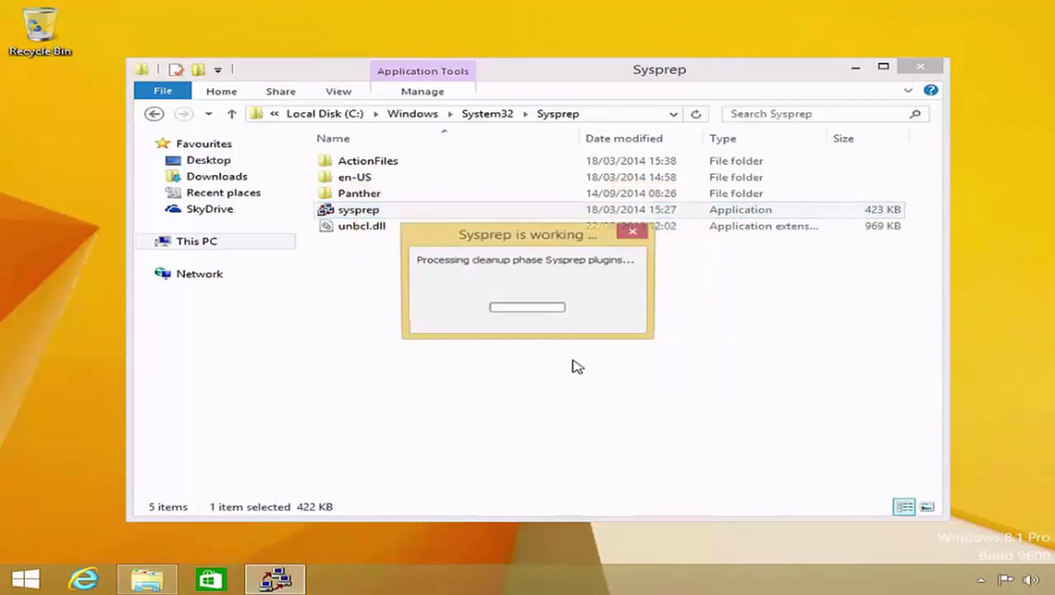